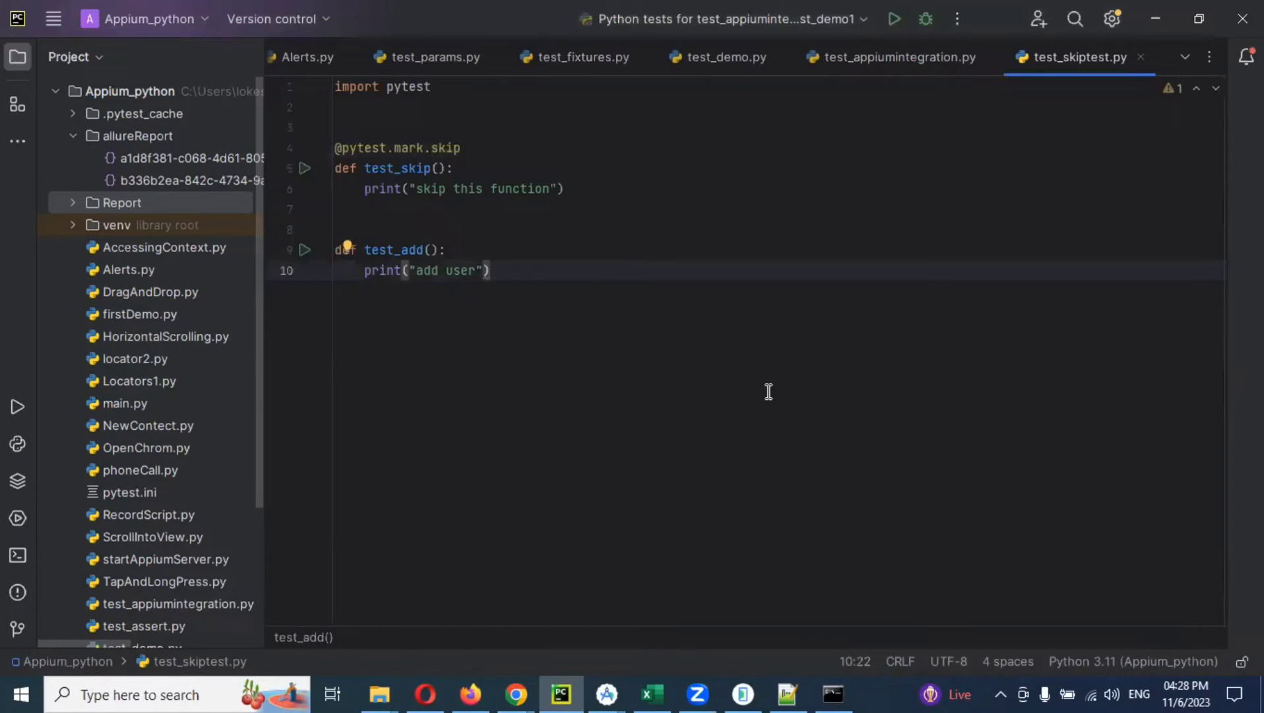
Step: Collapse the allureReport folder in the Project tree
click(73, 135)
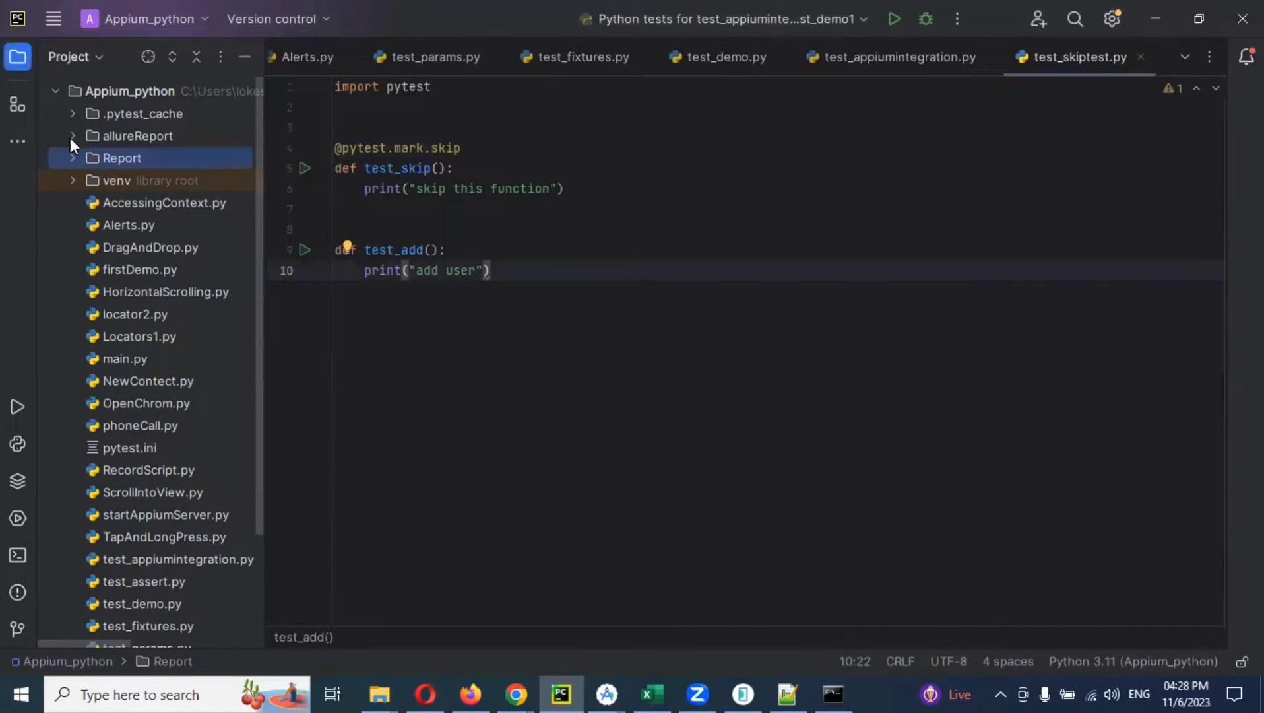
mouse_move(516, 287)
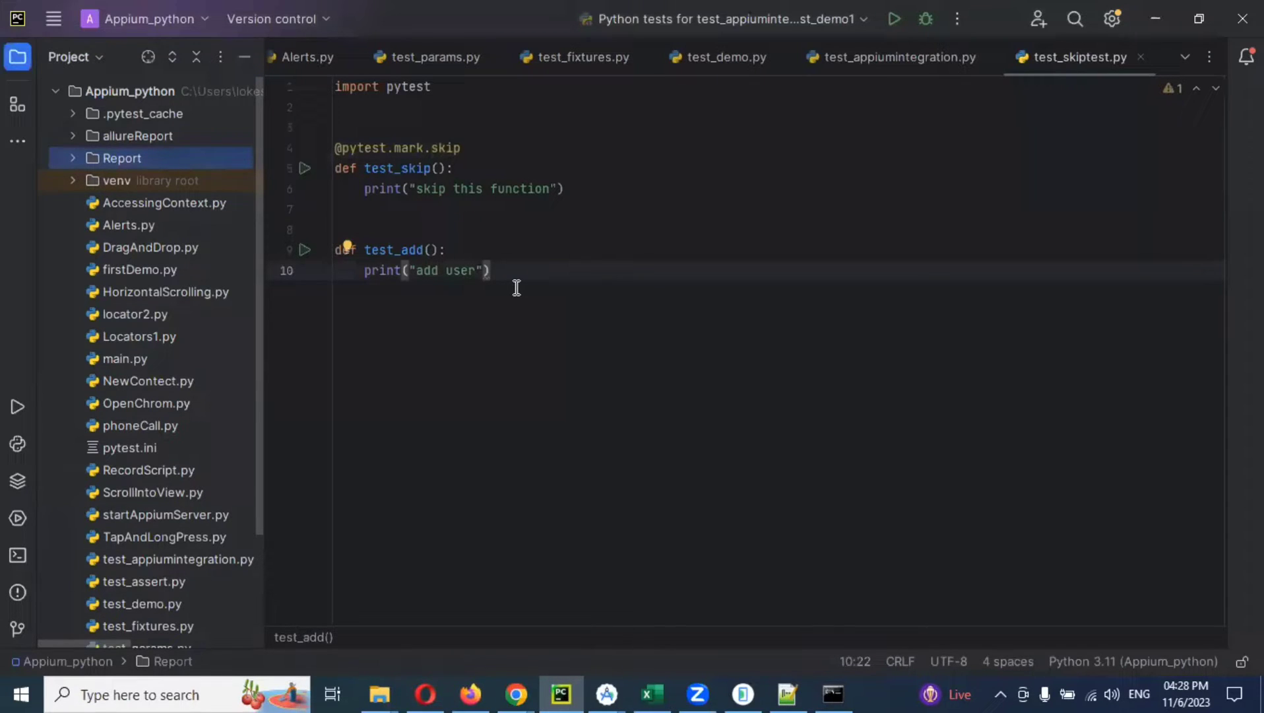
Step: Open test_appiumintegration.py and place the cursor after el4.click() in test_demo1
click(893, 58)
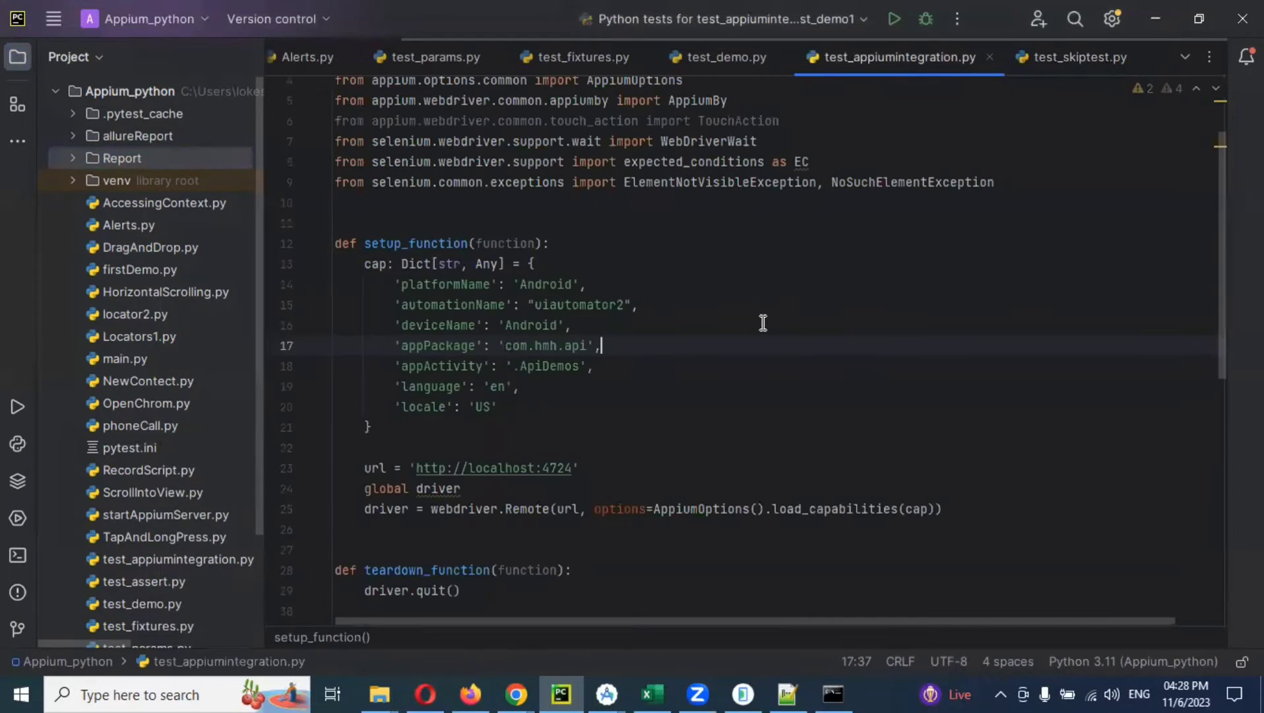
scroll(down, 3)
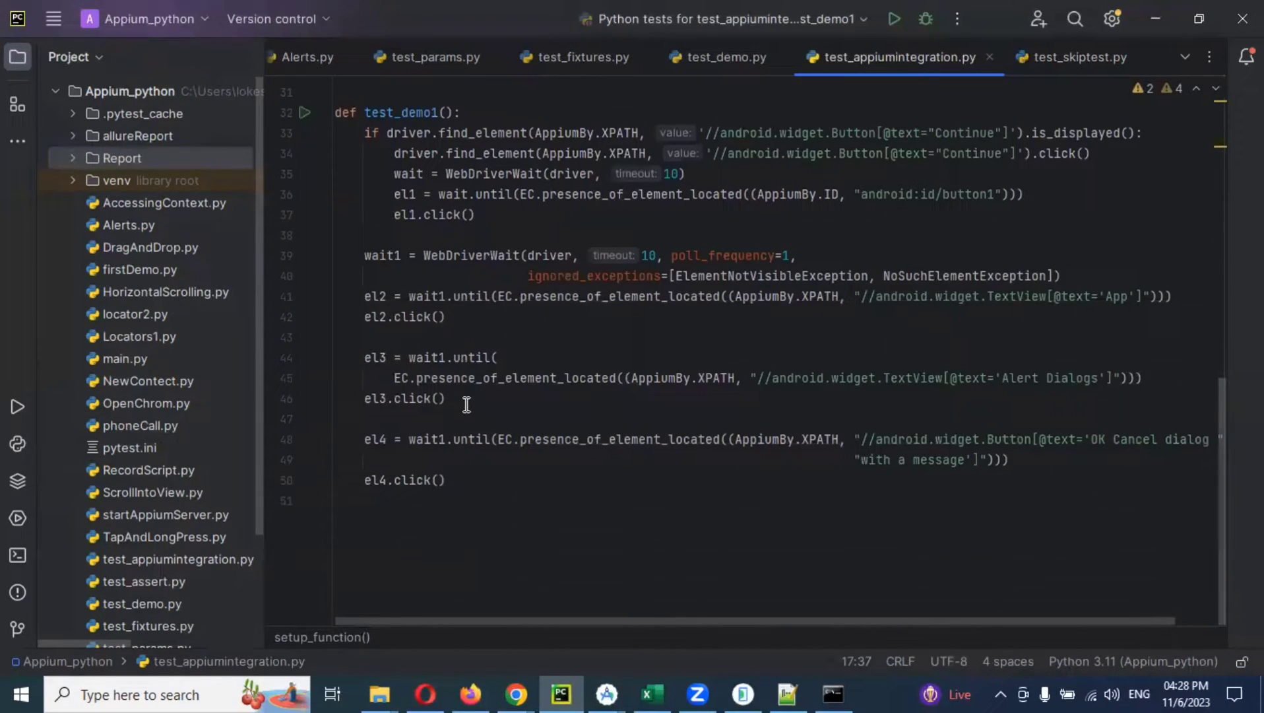
mouse_move(469, 473)
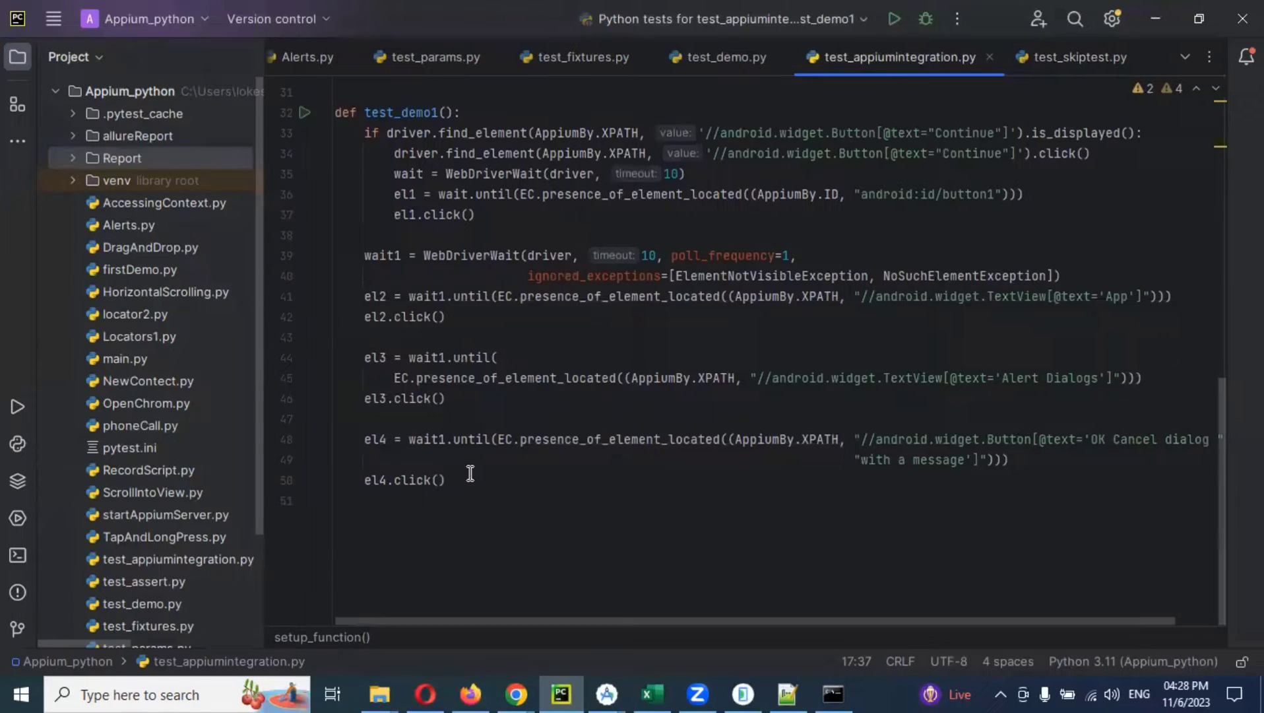
click(371, 500)
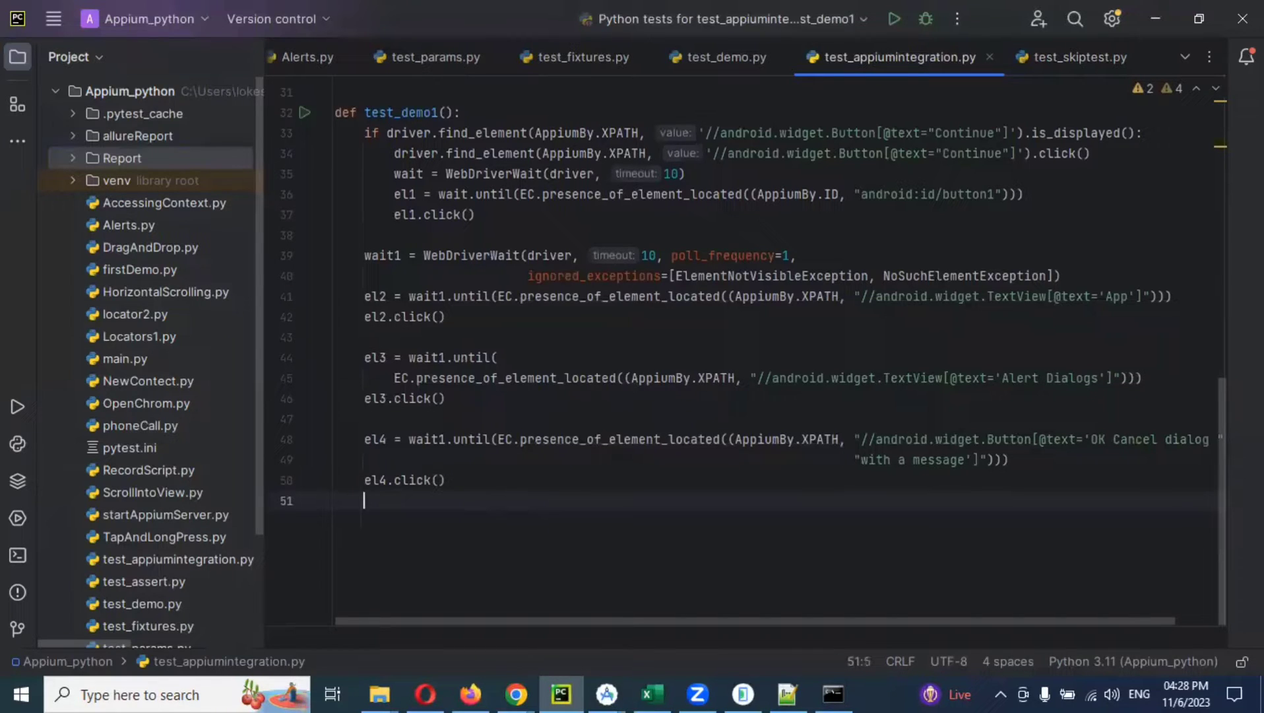
Step: On a new line after el4.click(), type allure.attach(driver.get_screenshot_as_png(), using completion
key(enter)
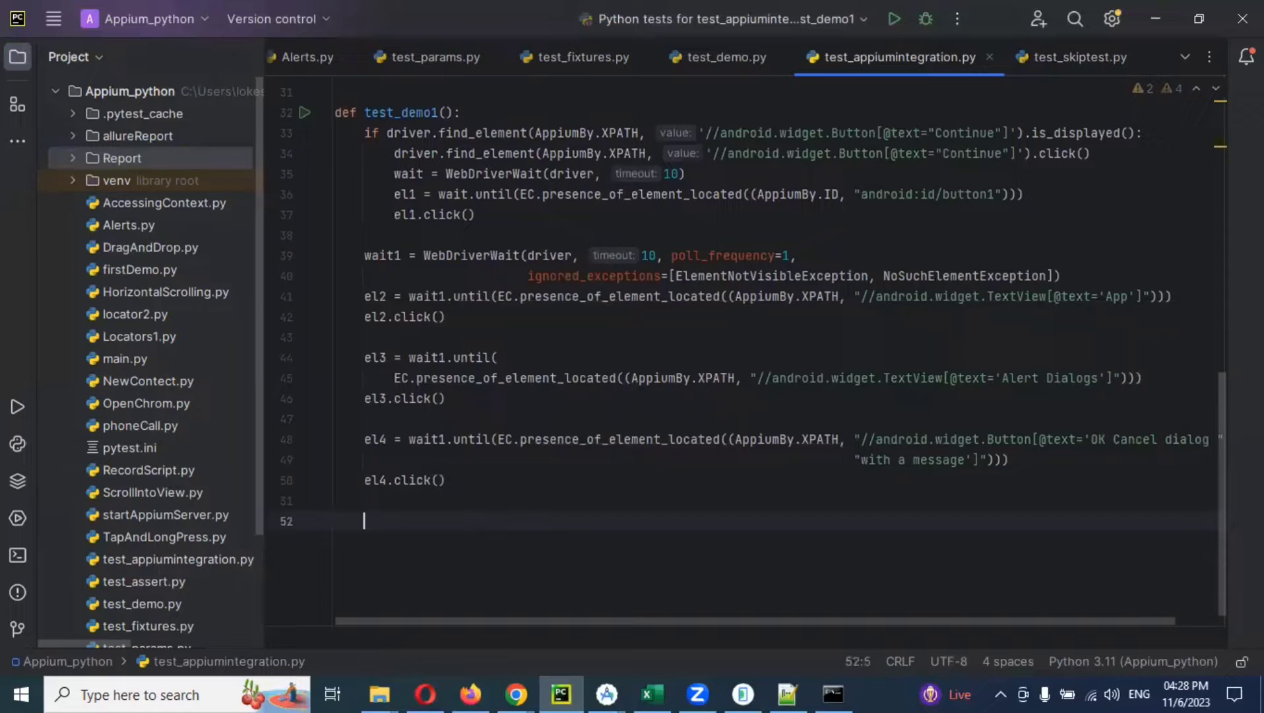
text(allure)
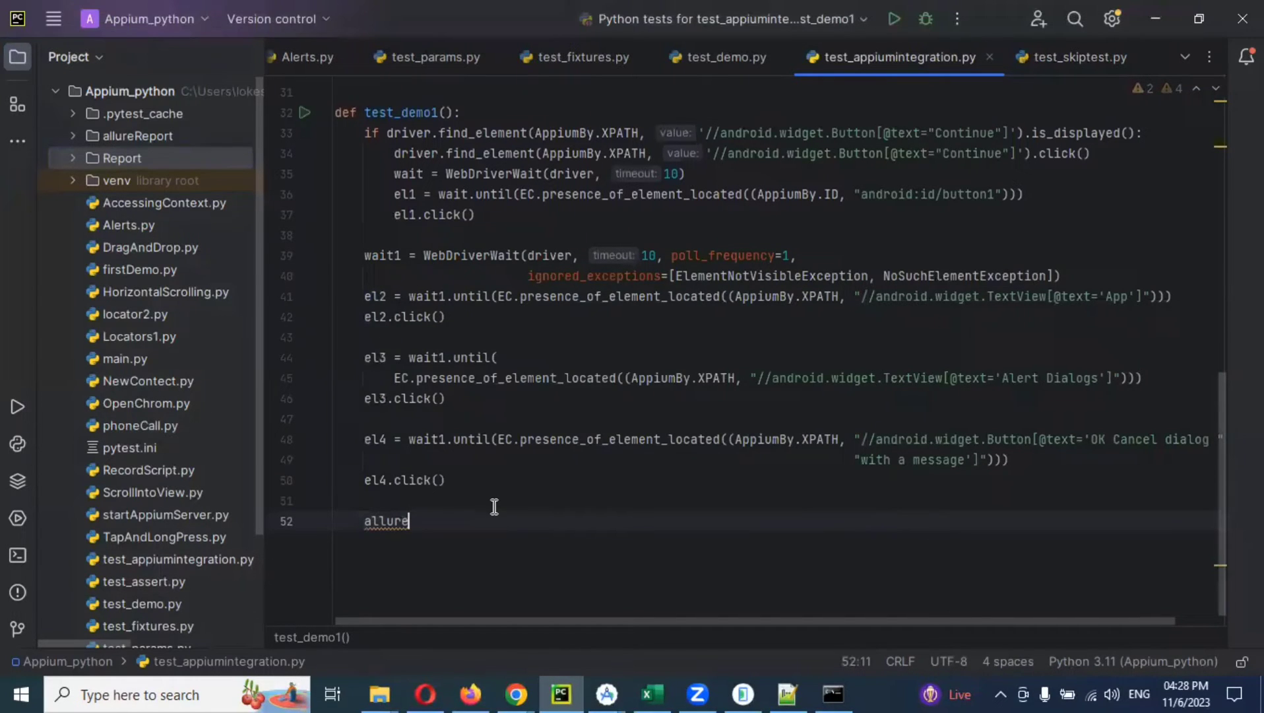
text(.)
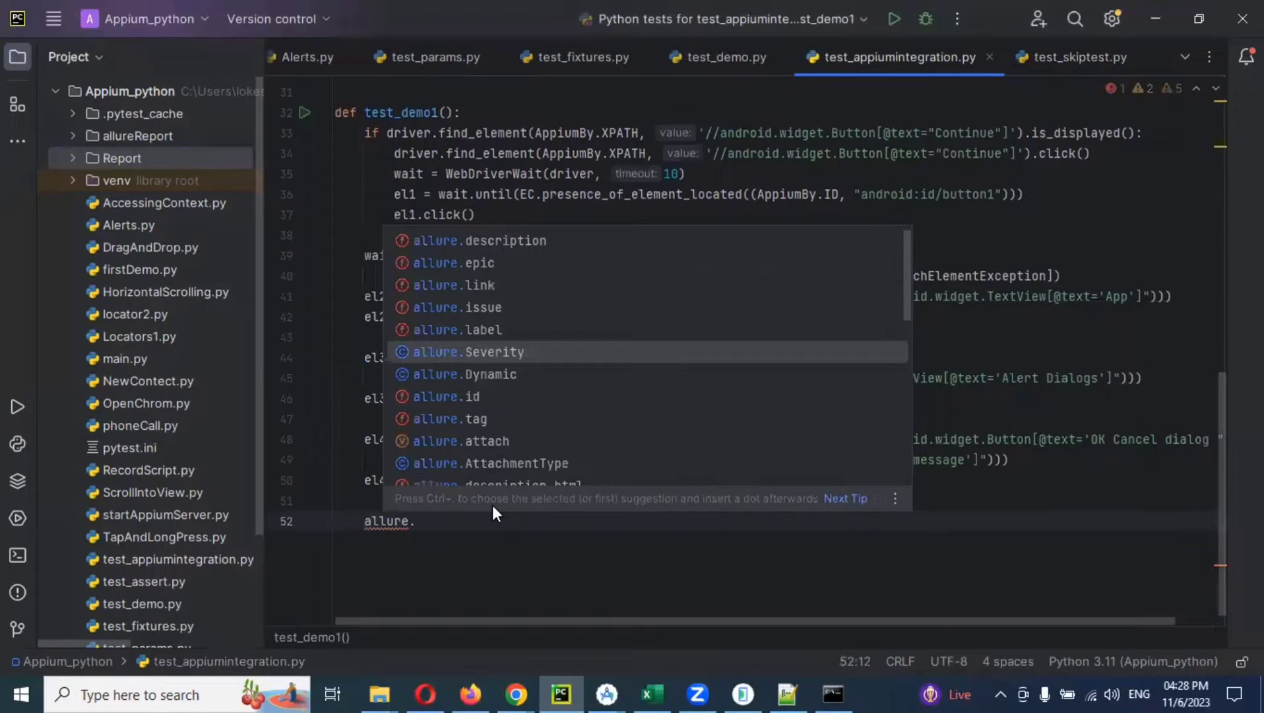
text(attach)
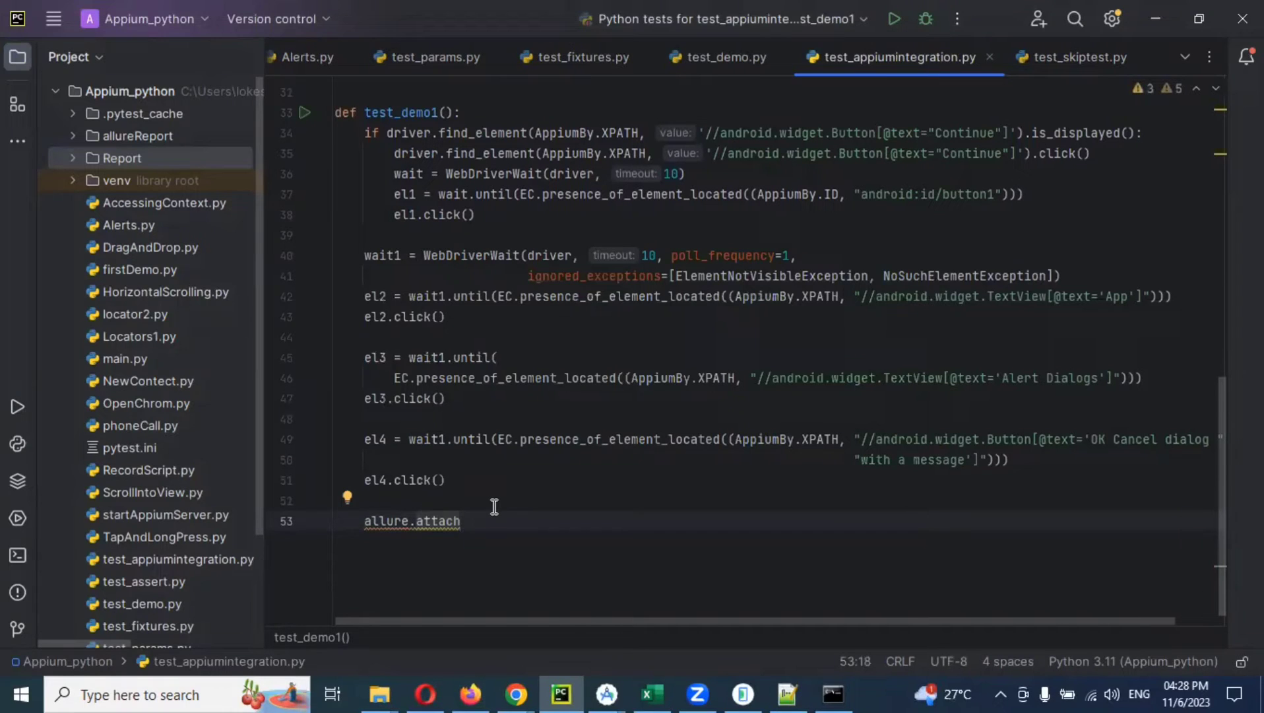
text(()
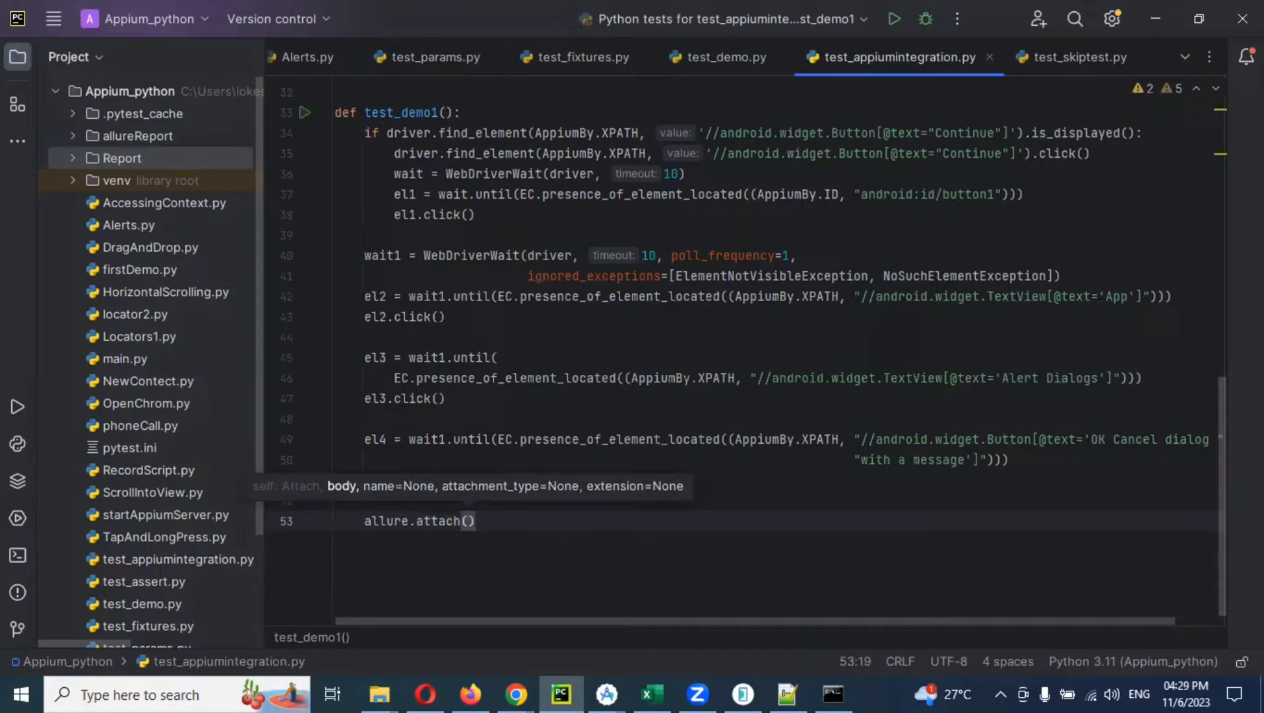
text(dri)
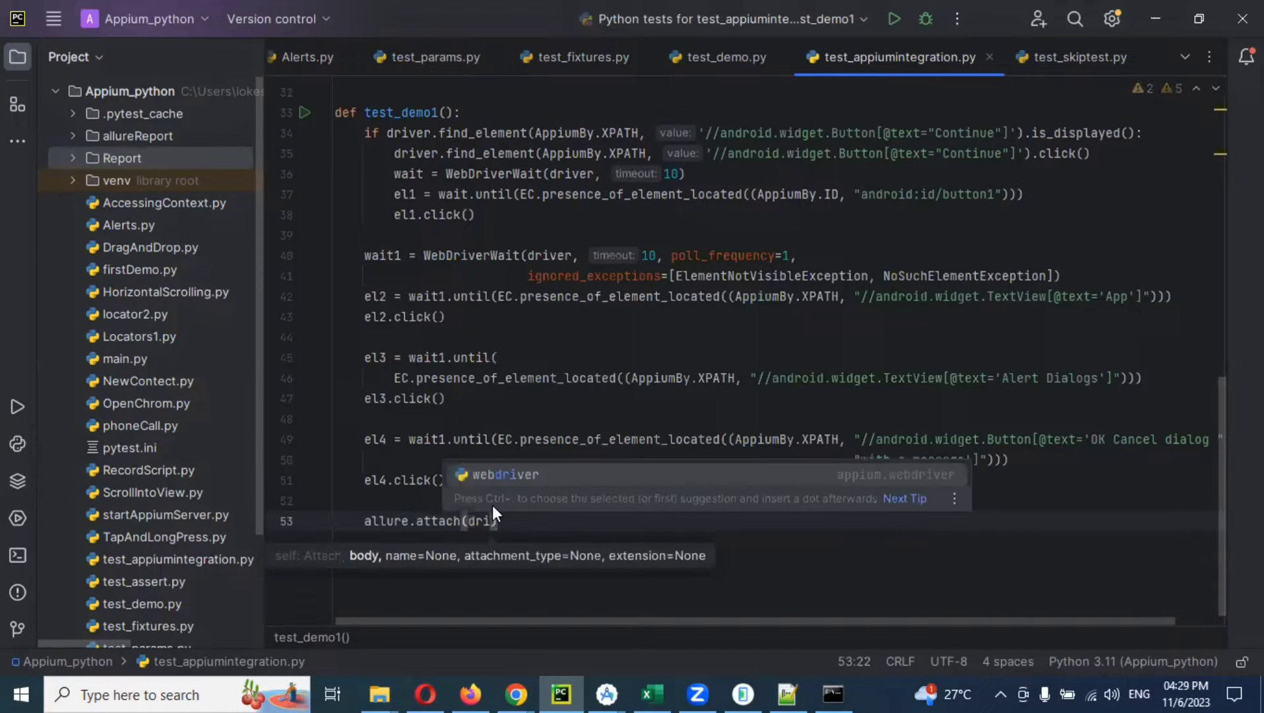
text(ver))
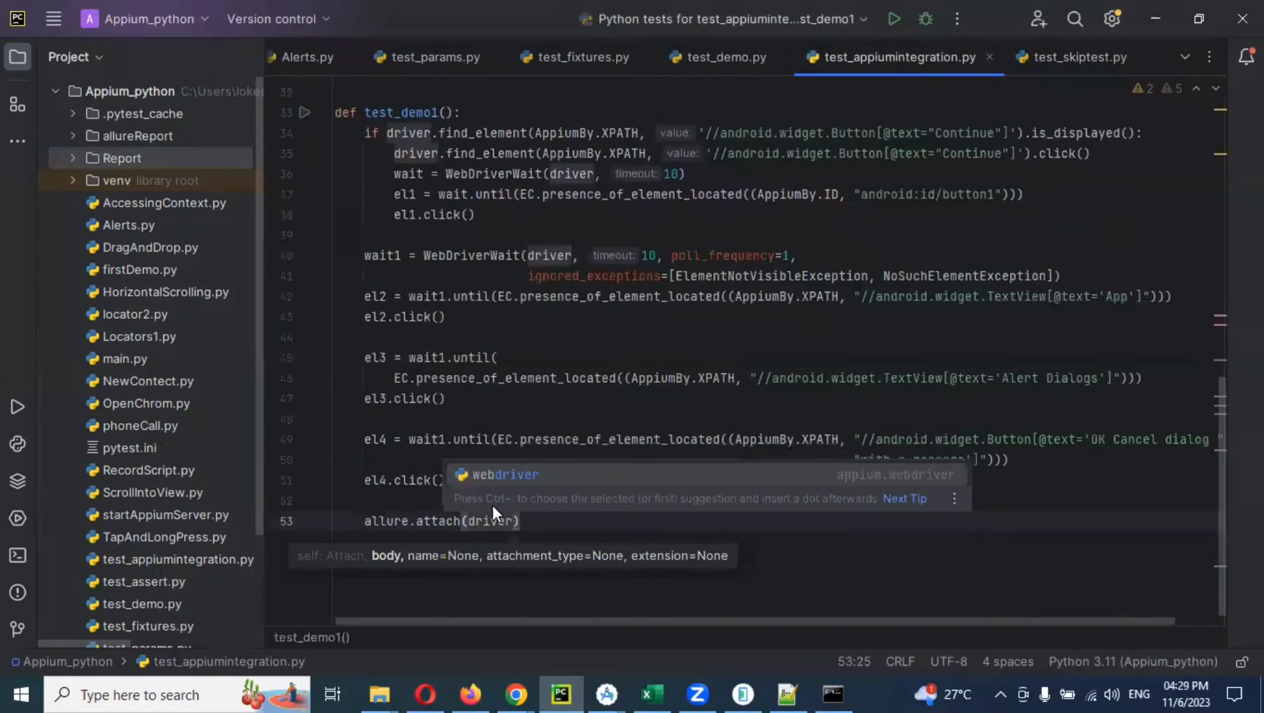
text(.)
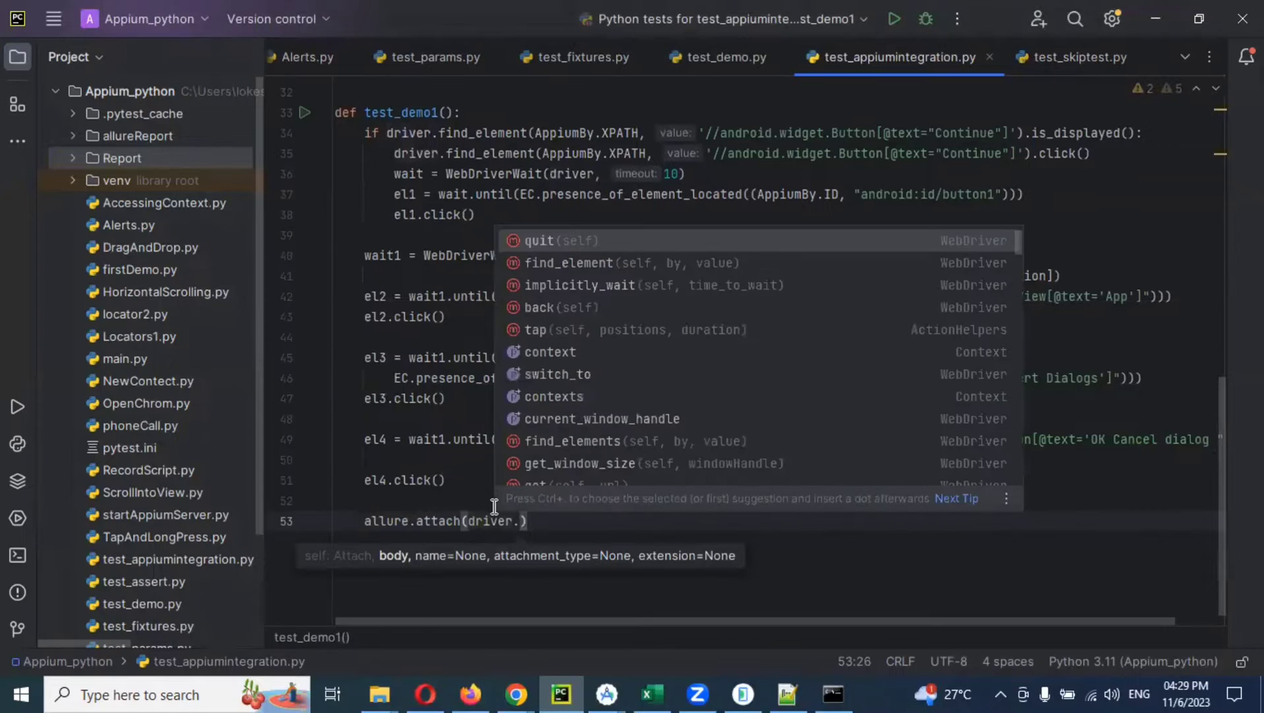
text(get_screenshot_as_png()
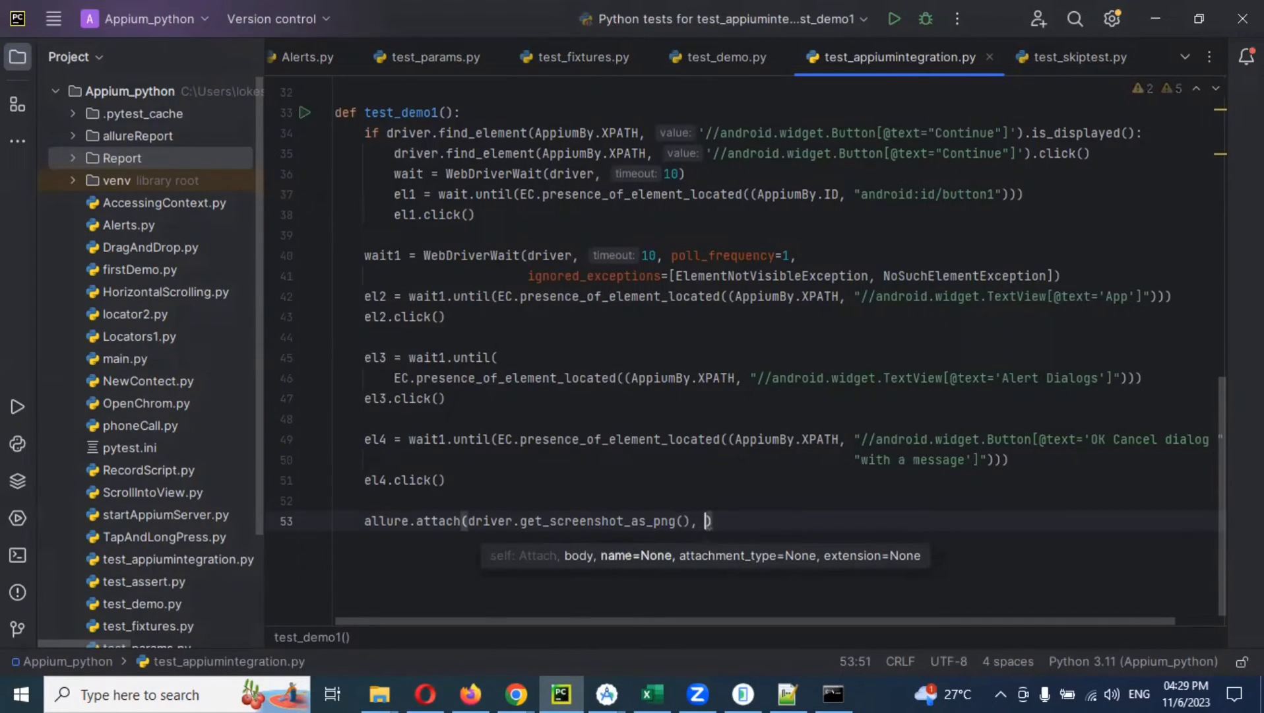
Step: Add the argument name="alert message" followed by a comma to allure.attach
text(name=)
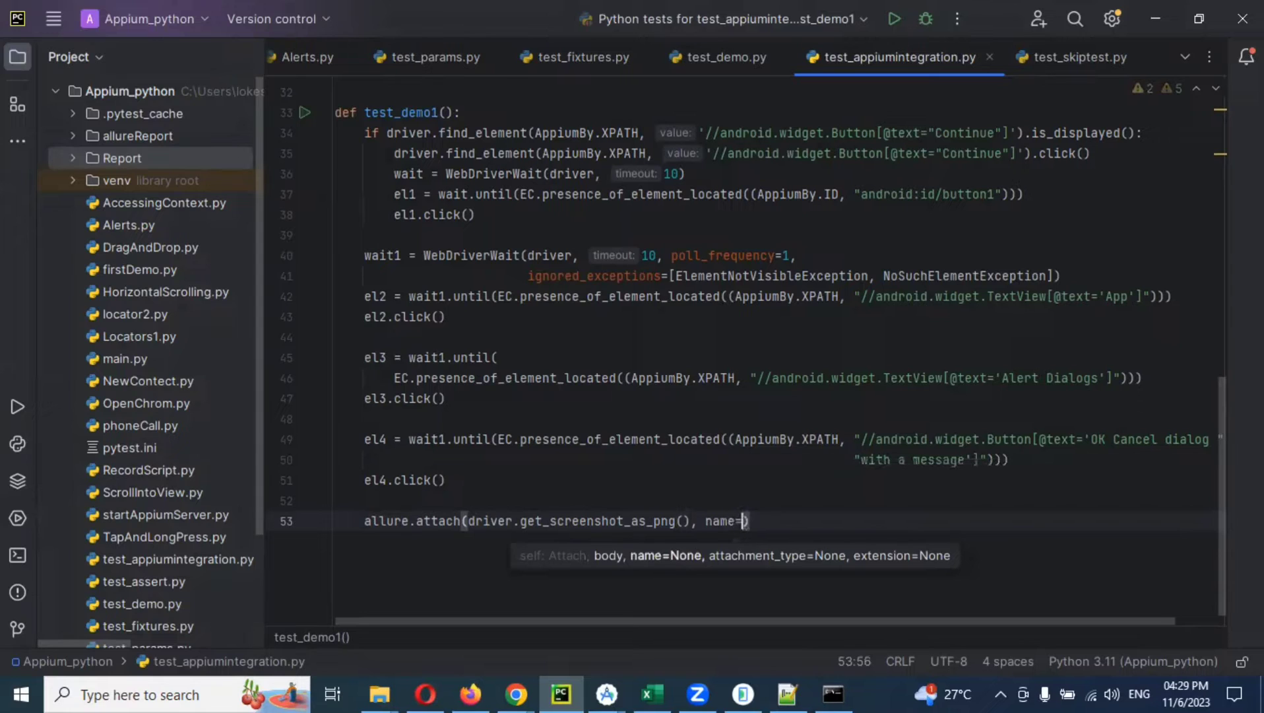
text(')
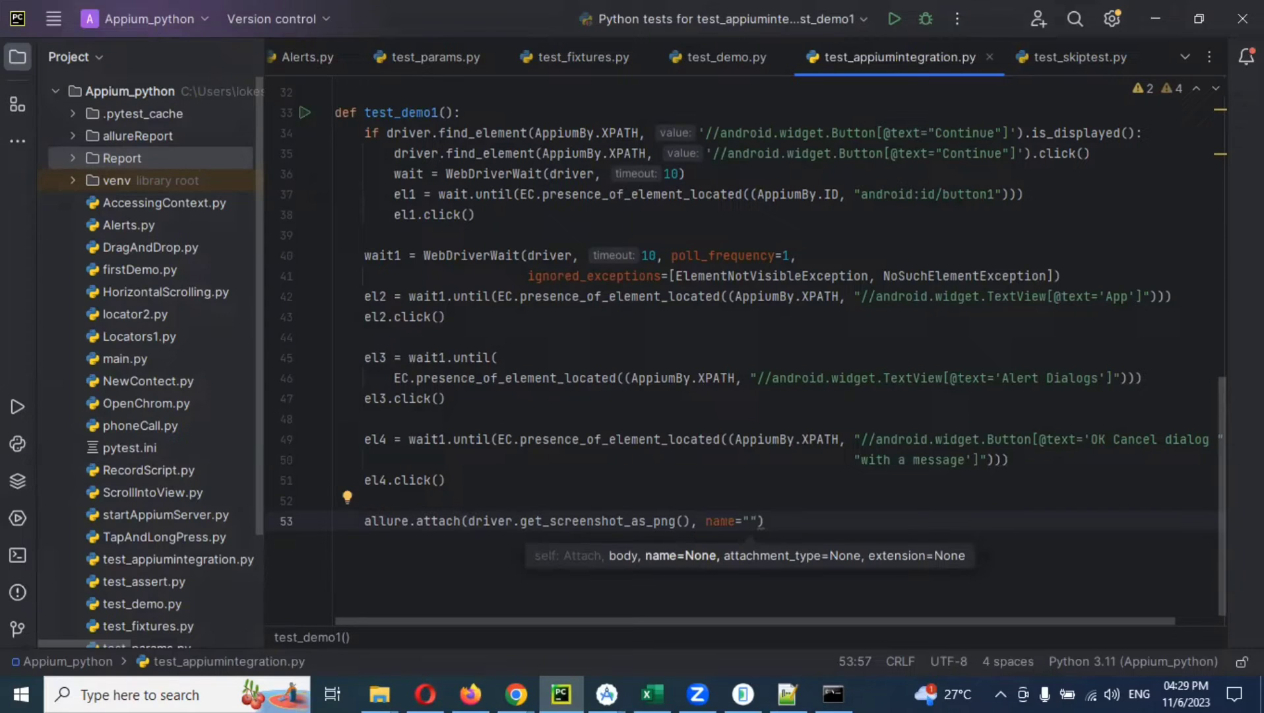
text(alert)
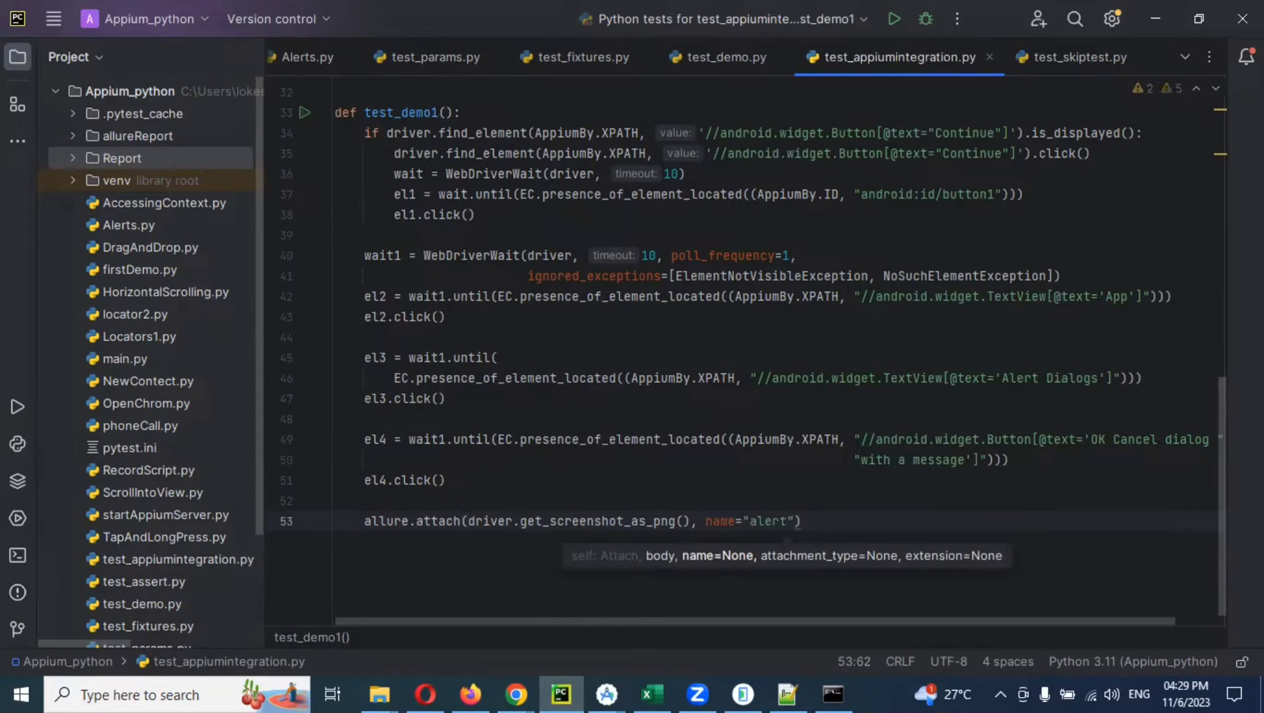
text(message)
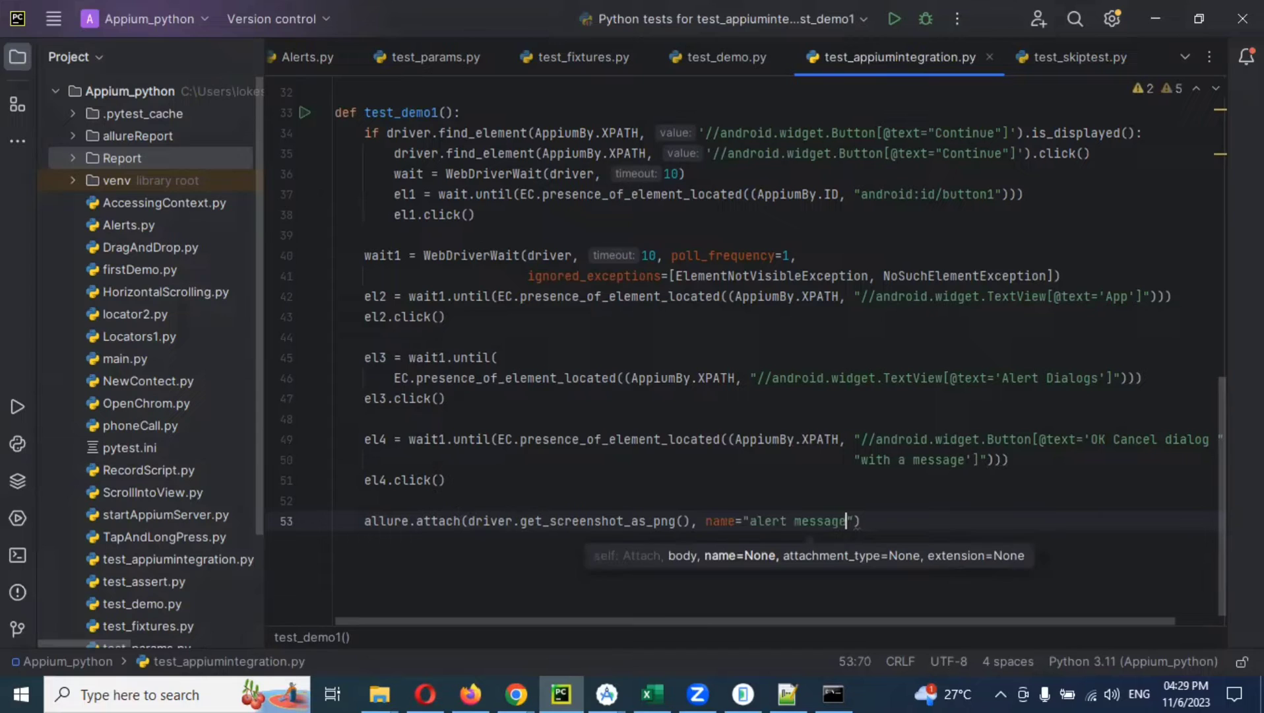
key(Right)
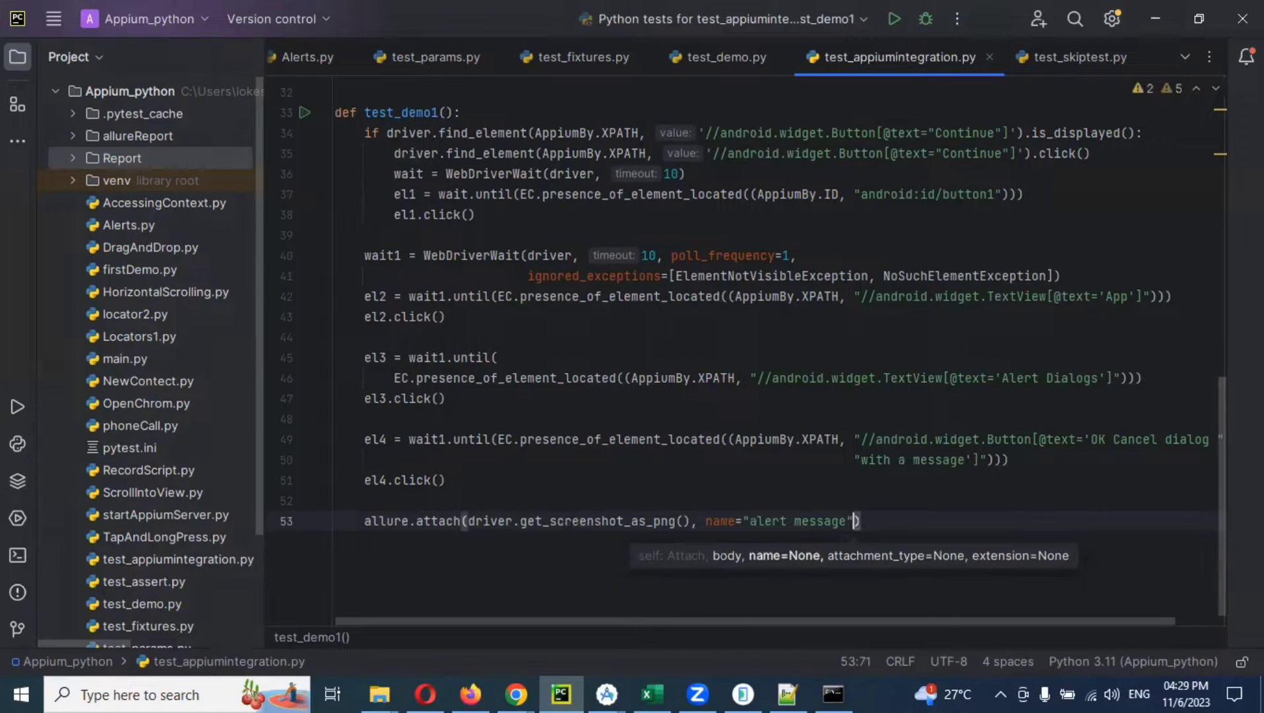
text(,)
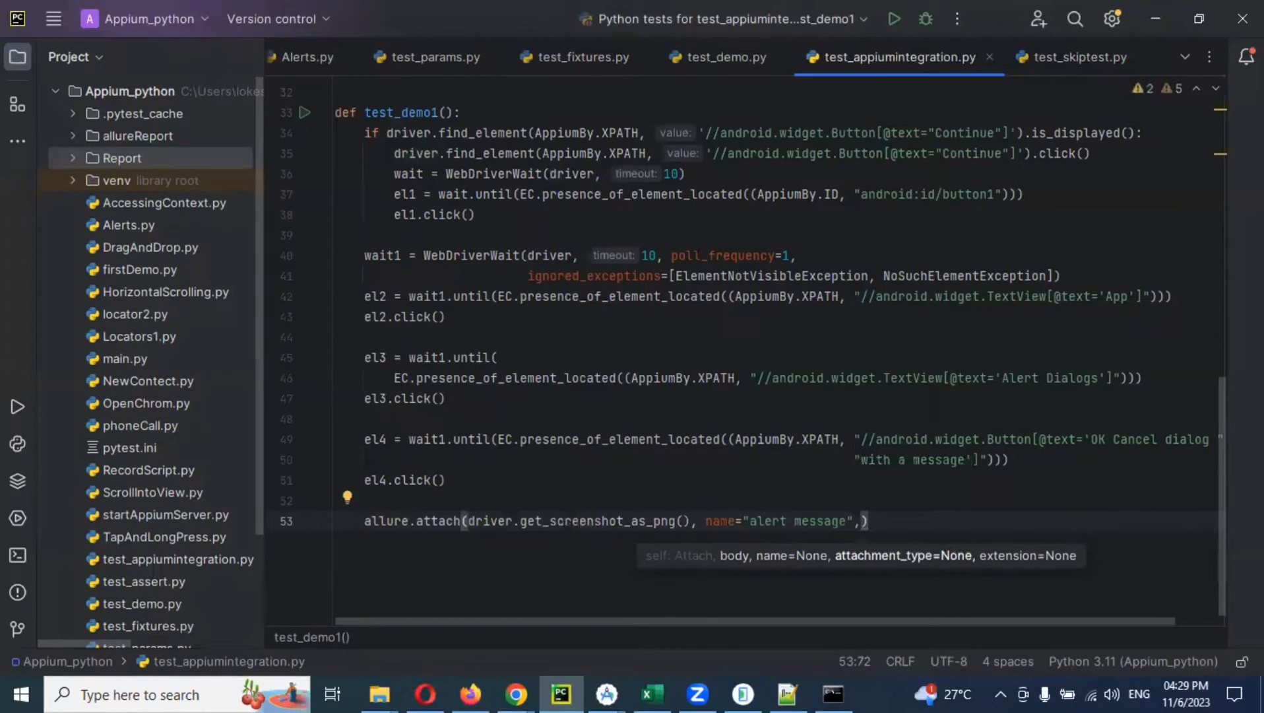
Step: Finish allure.attach with attachment_type=AttachmentType.PNG
text(attachment_type=)
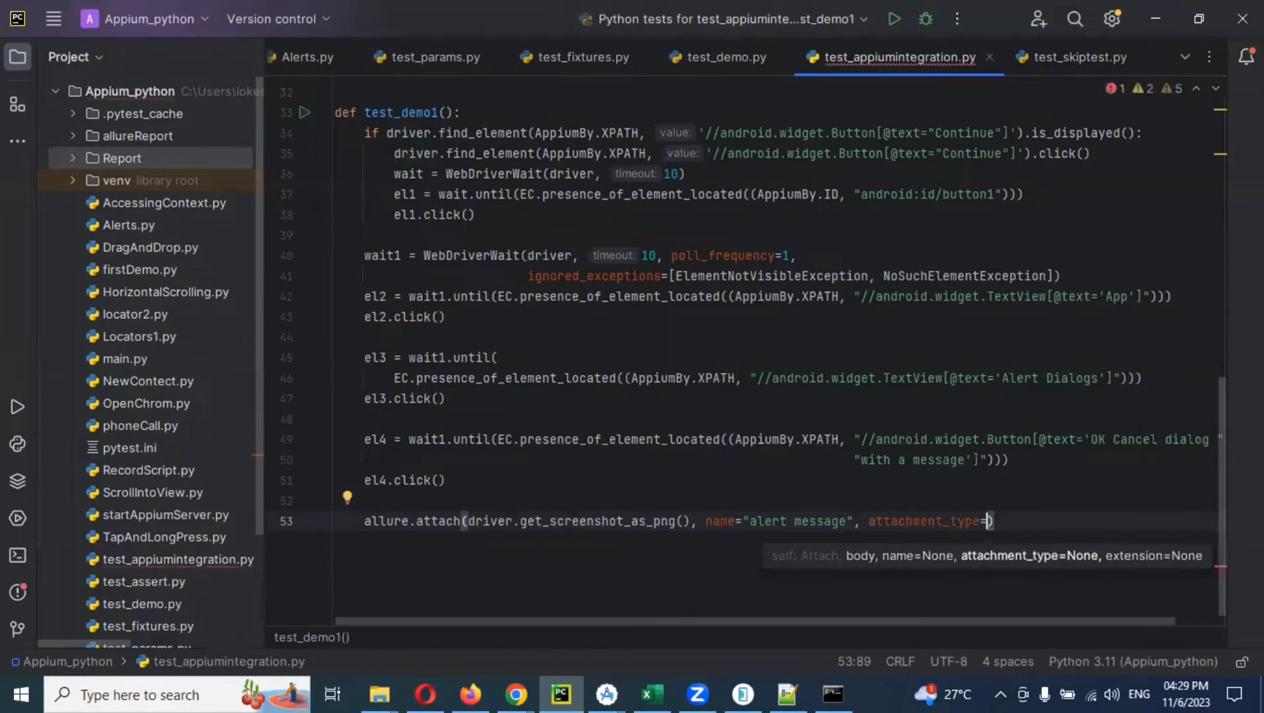
text(Atta)
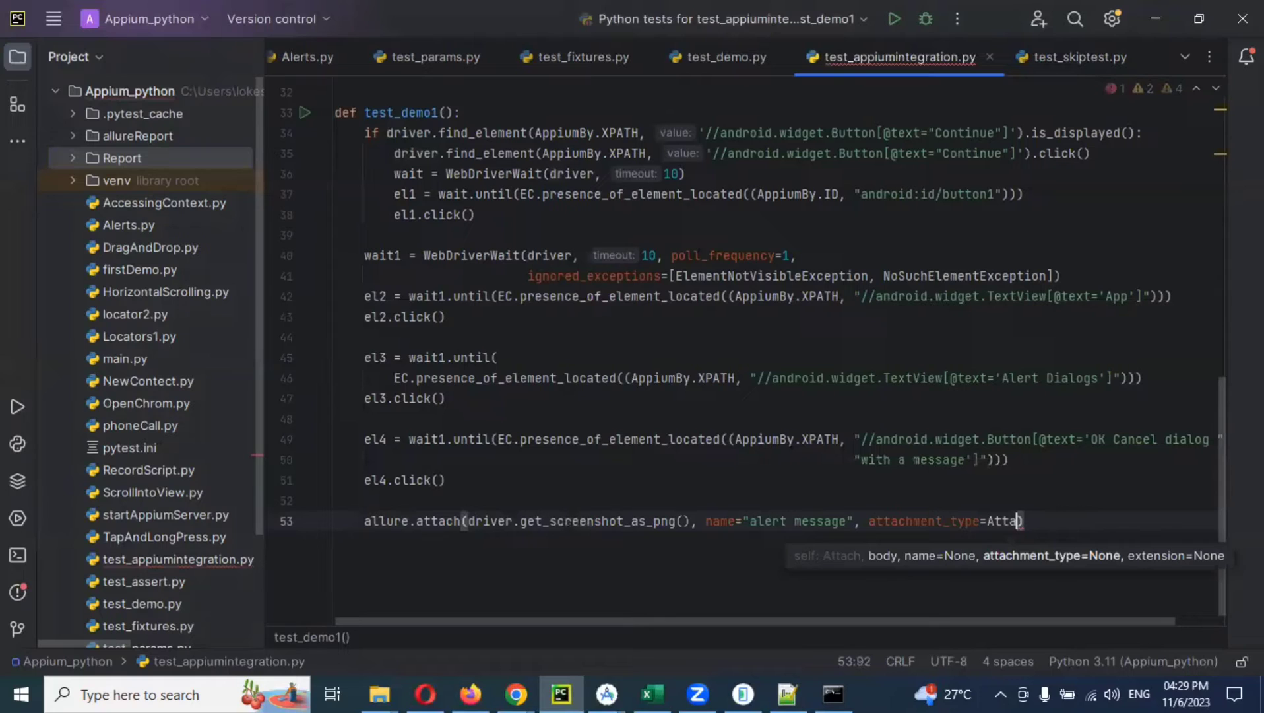
text(h)
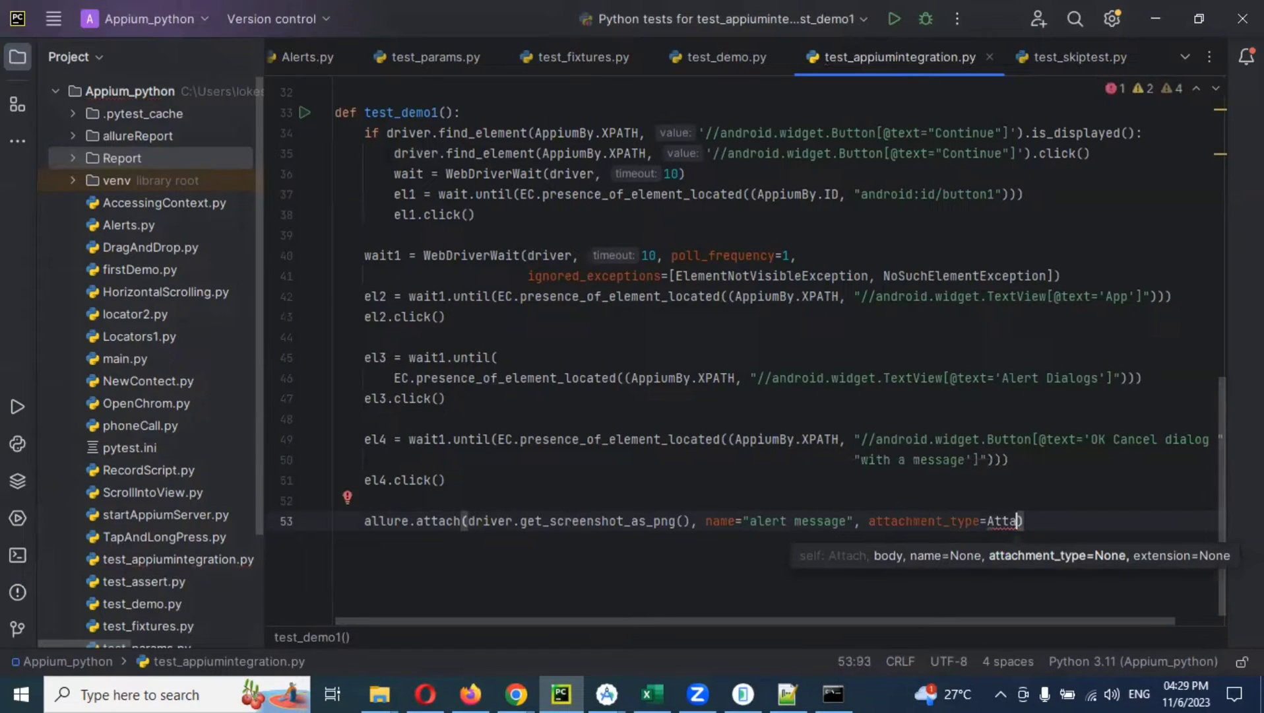
text(ch)
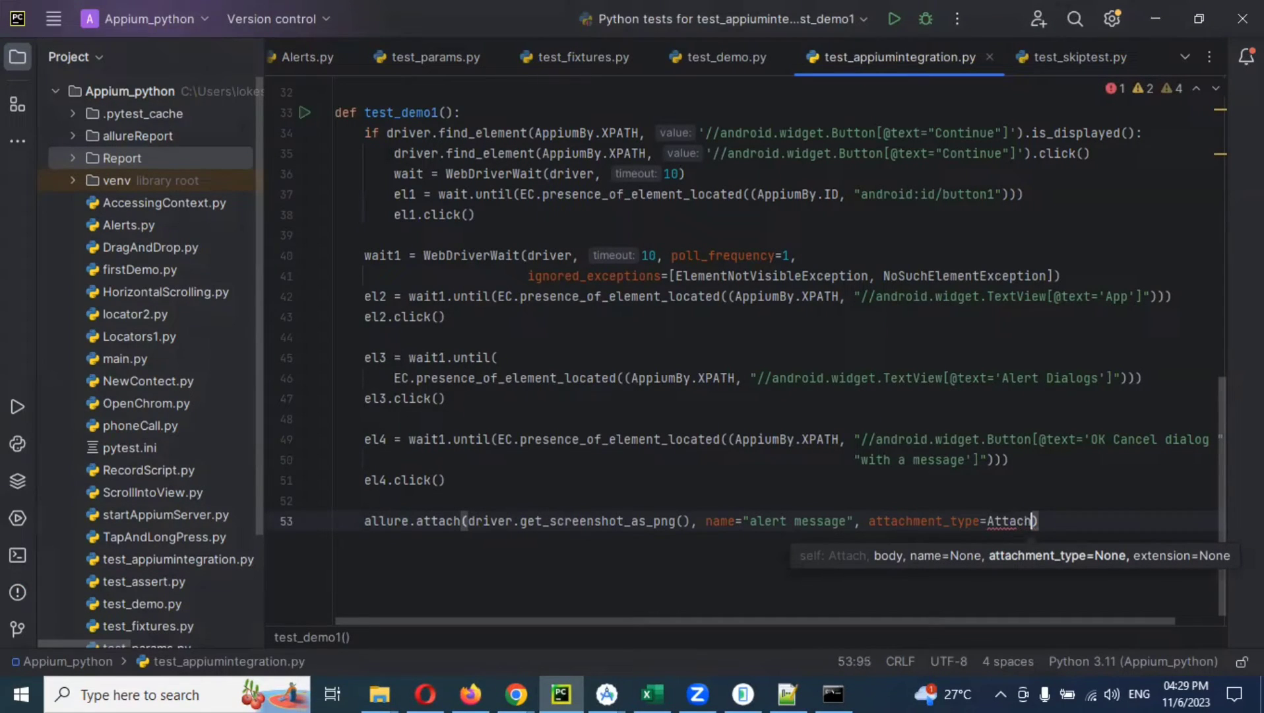
text(ment)
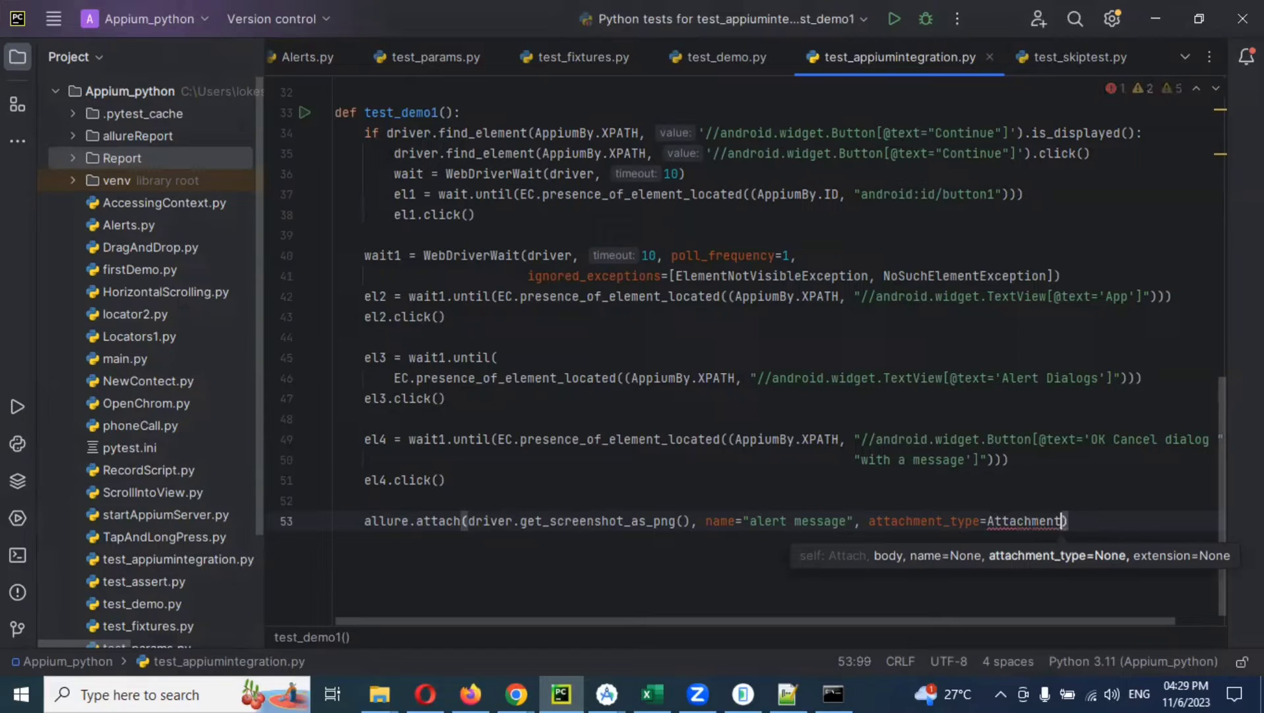
text(Type)
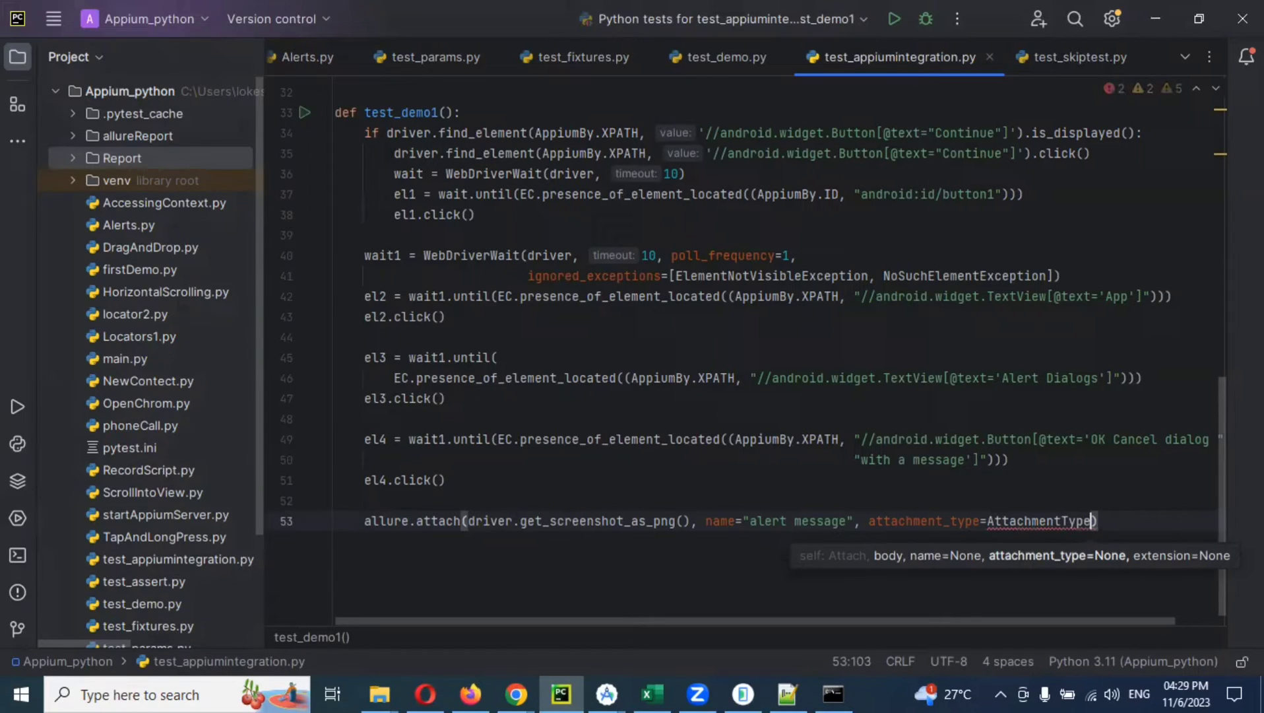
text(.)
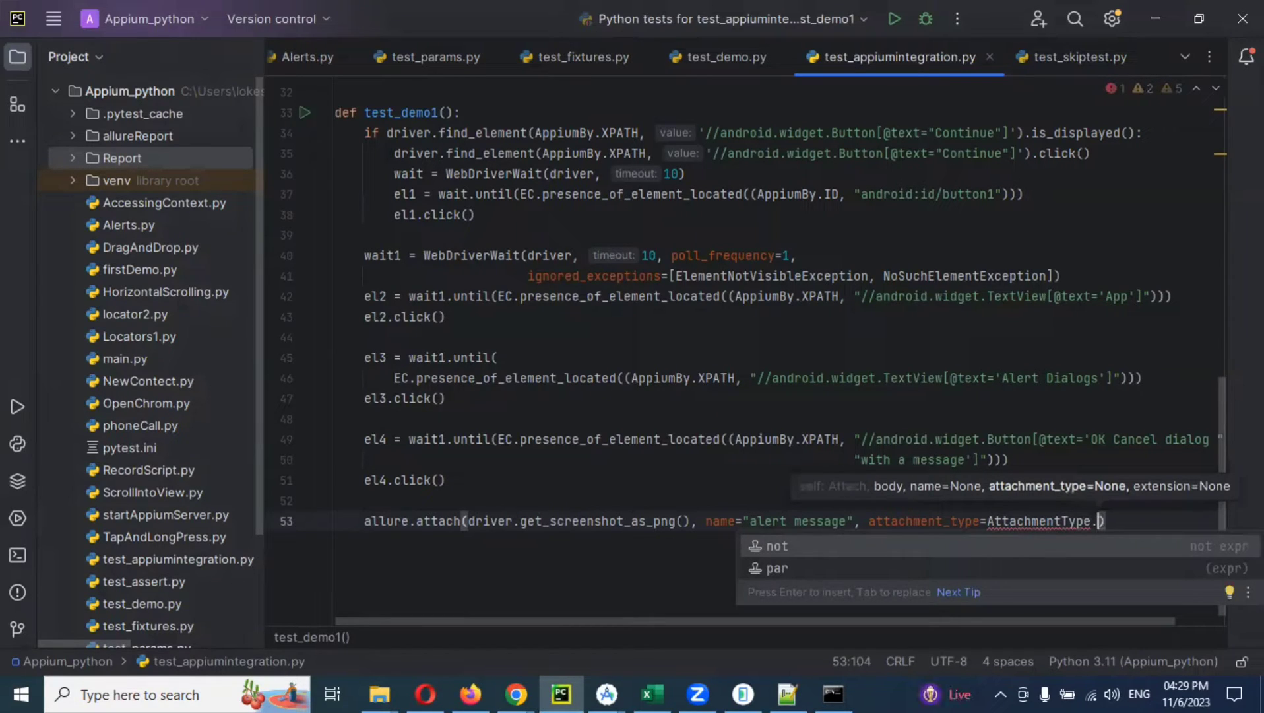
text(PNG)
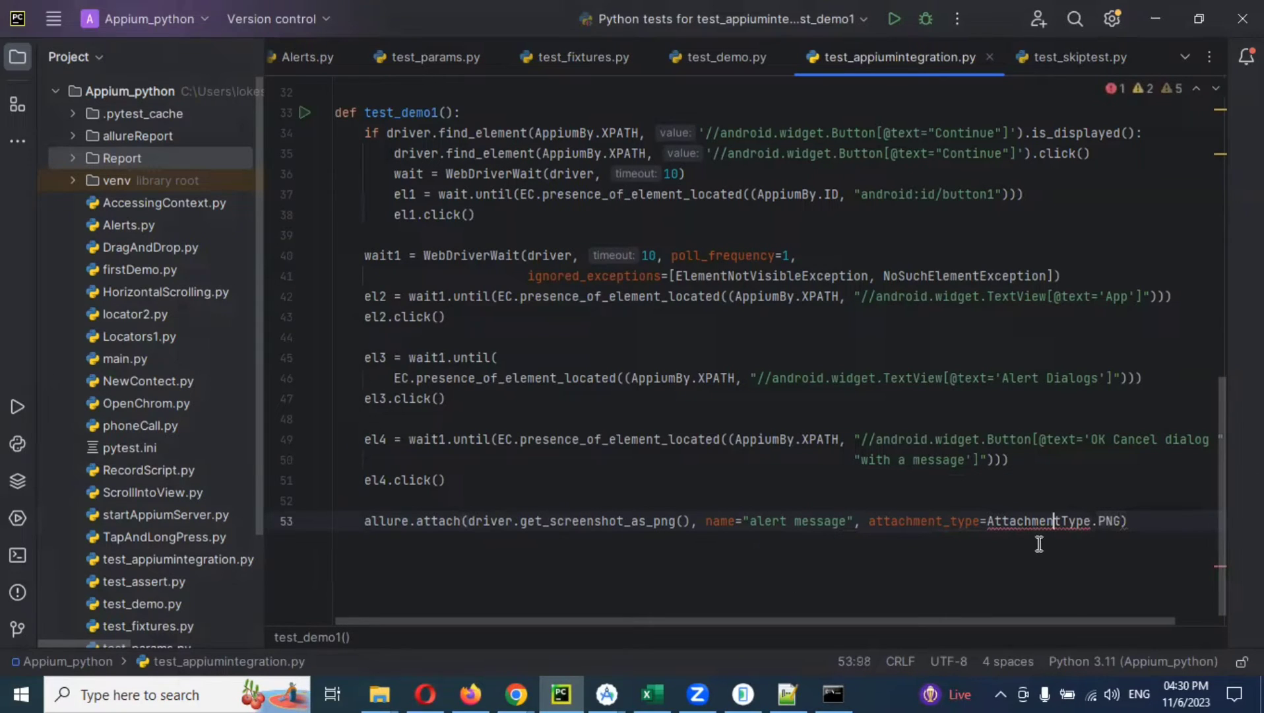
mouse_move(1040, 521)
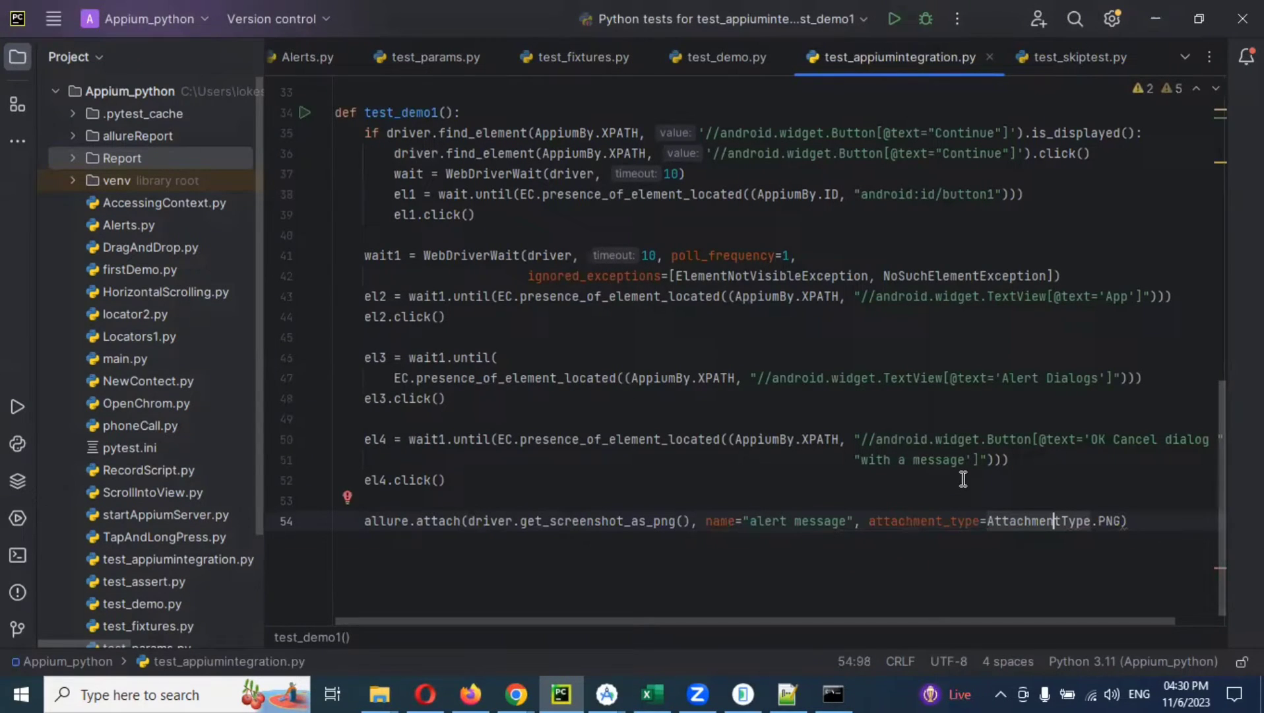
scroll(up, 3)
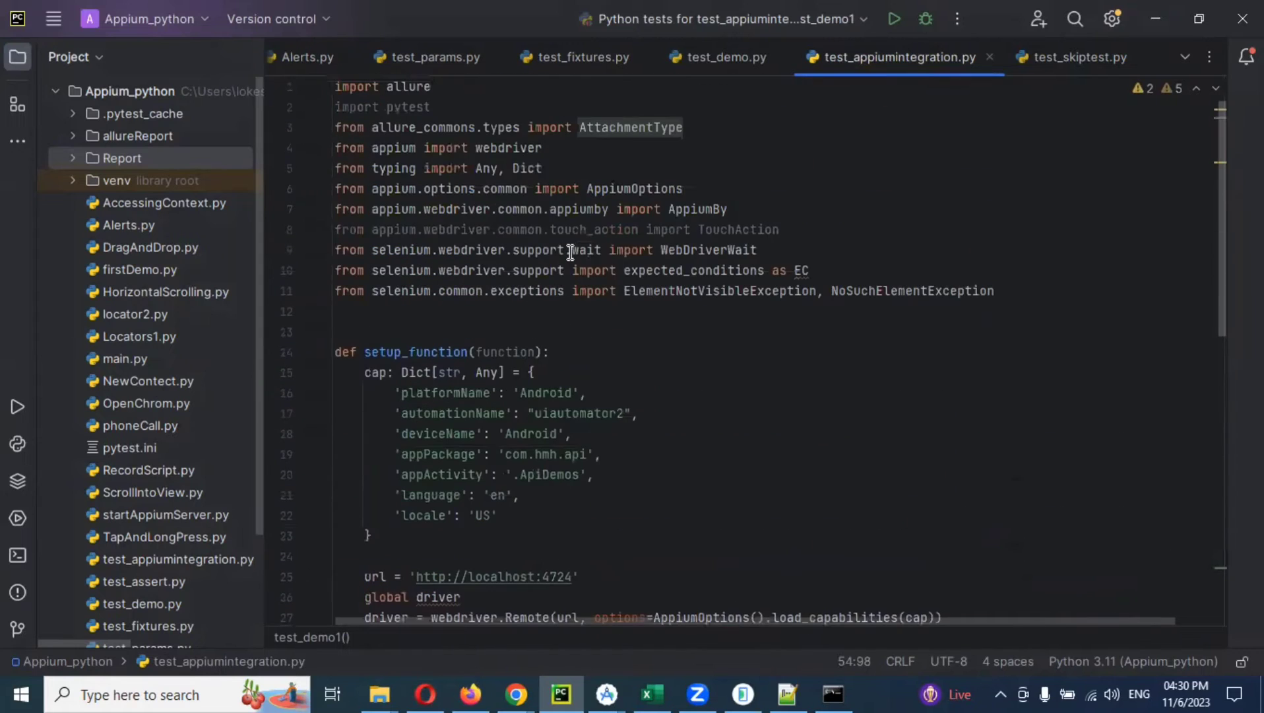
mouse_move(643, 153)
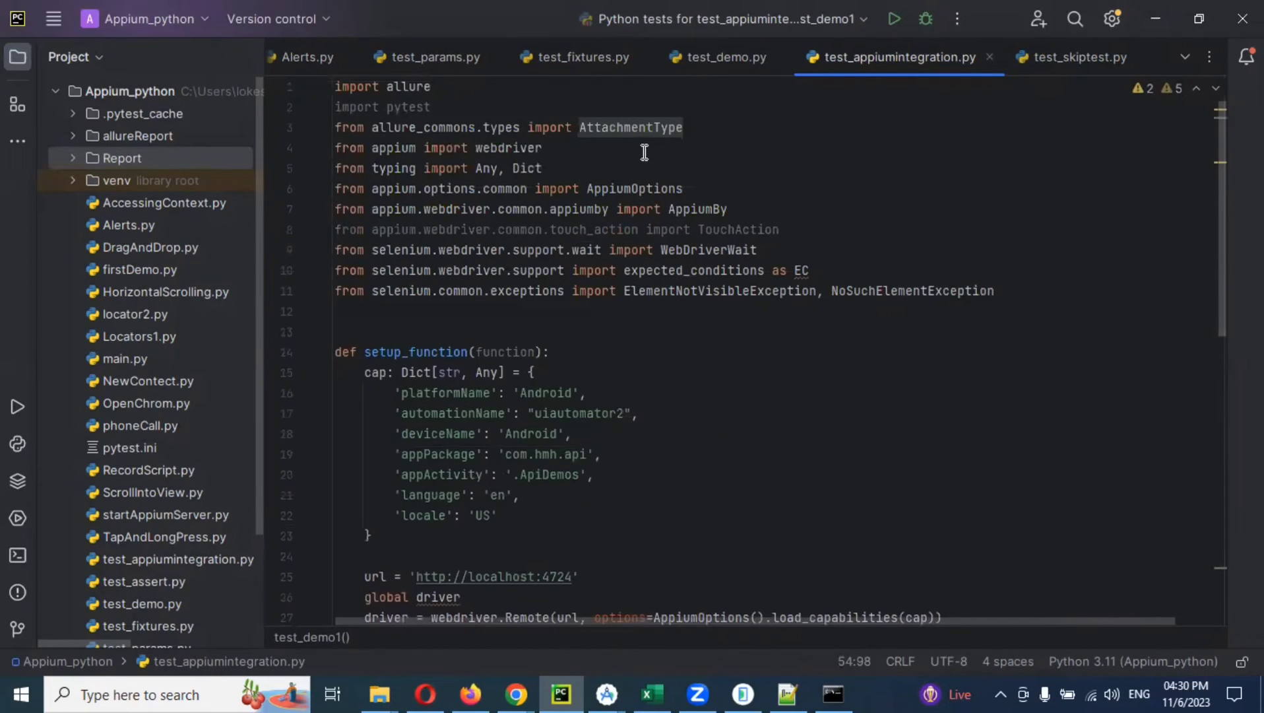
mouse_move(555, 139)
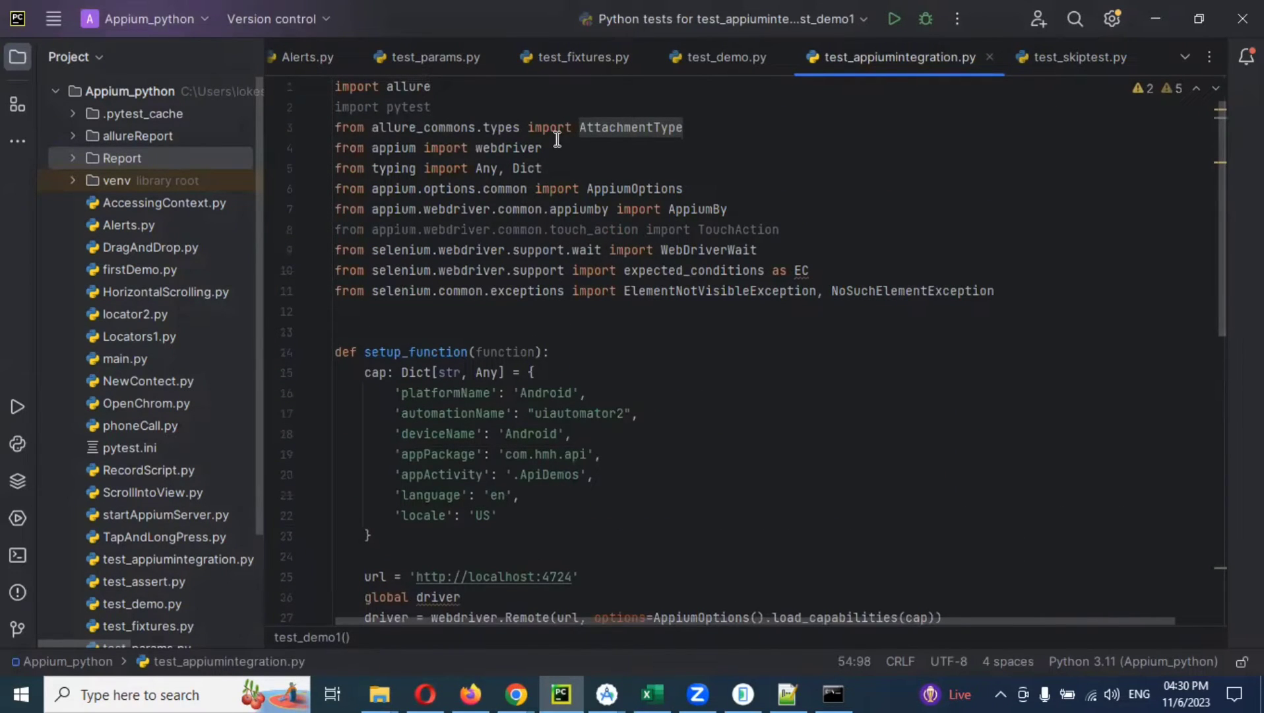
mouse_move(686, 389)
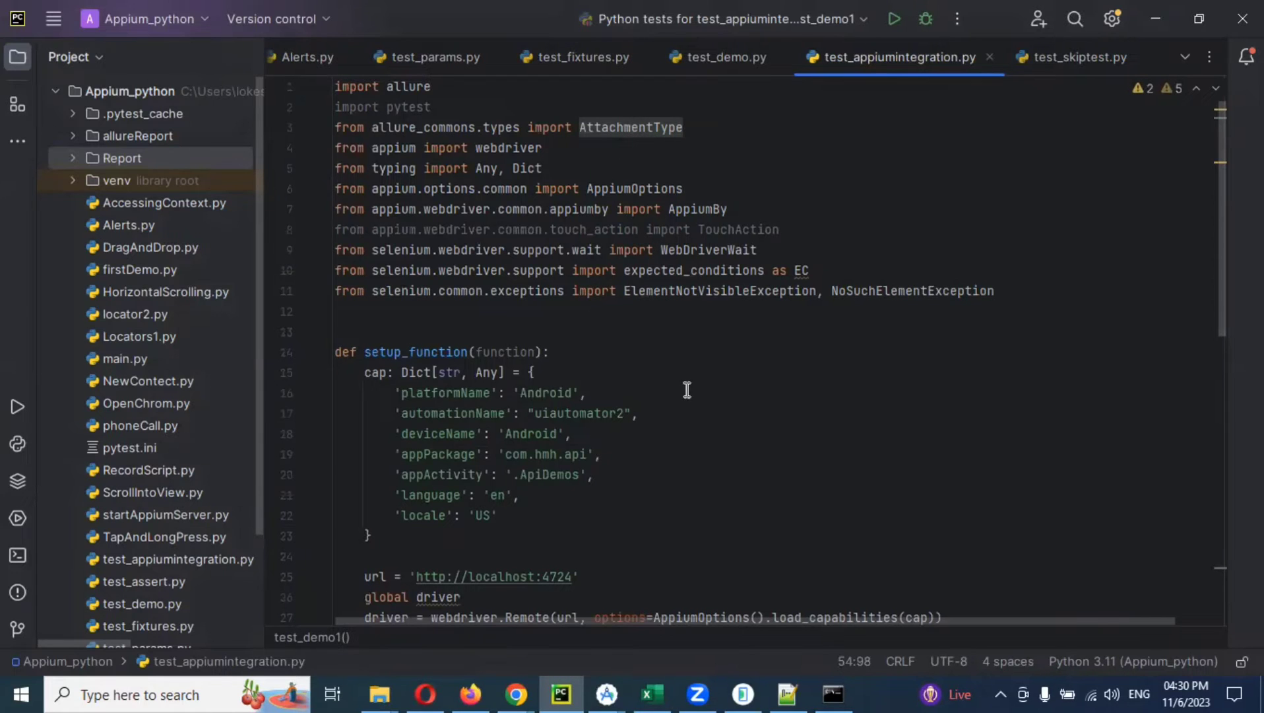
scroll(down, 3)
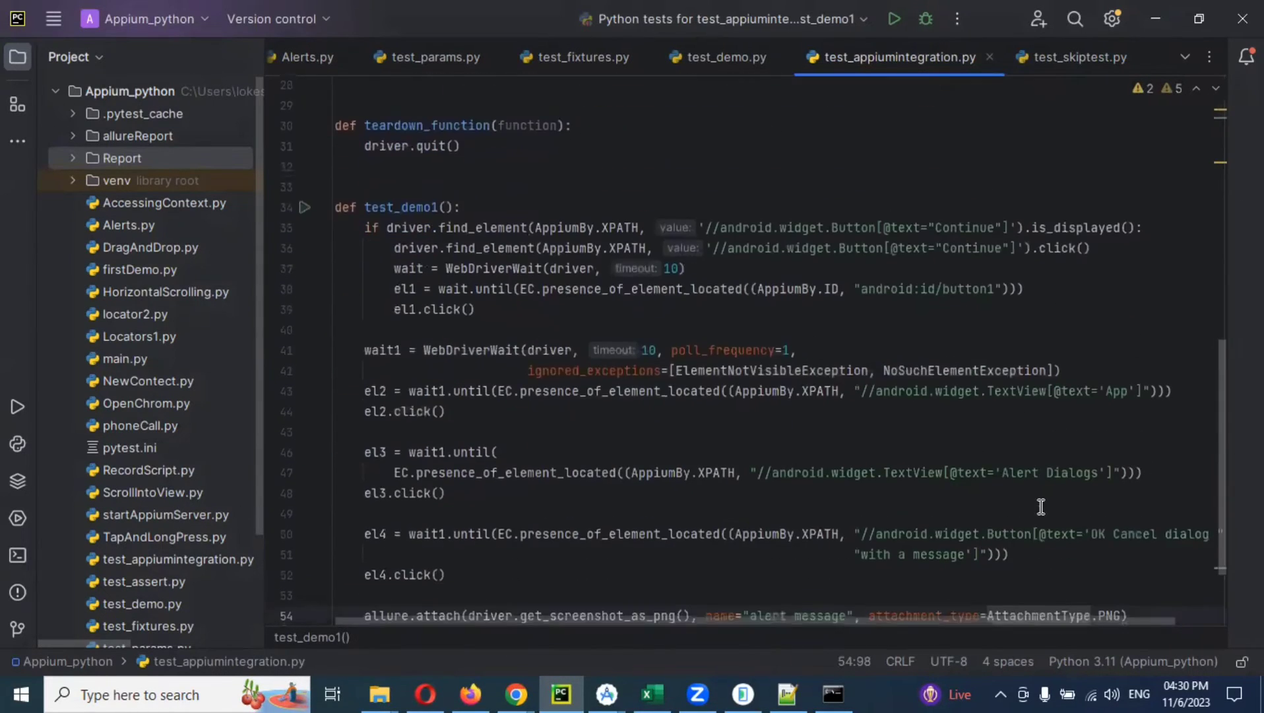
scroll(down, 3)
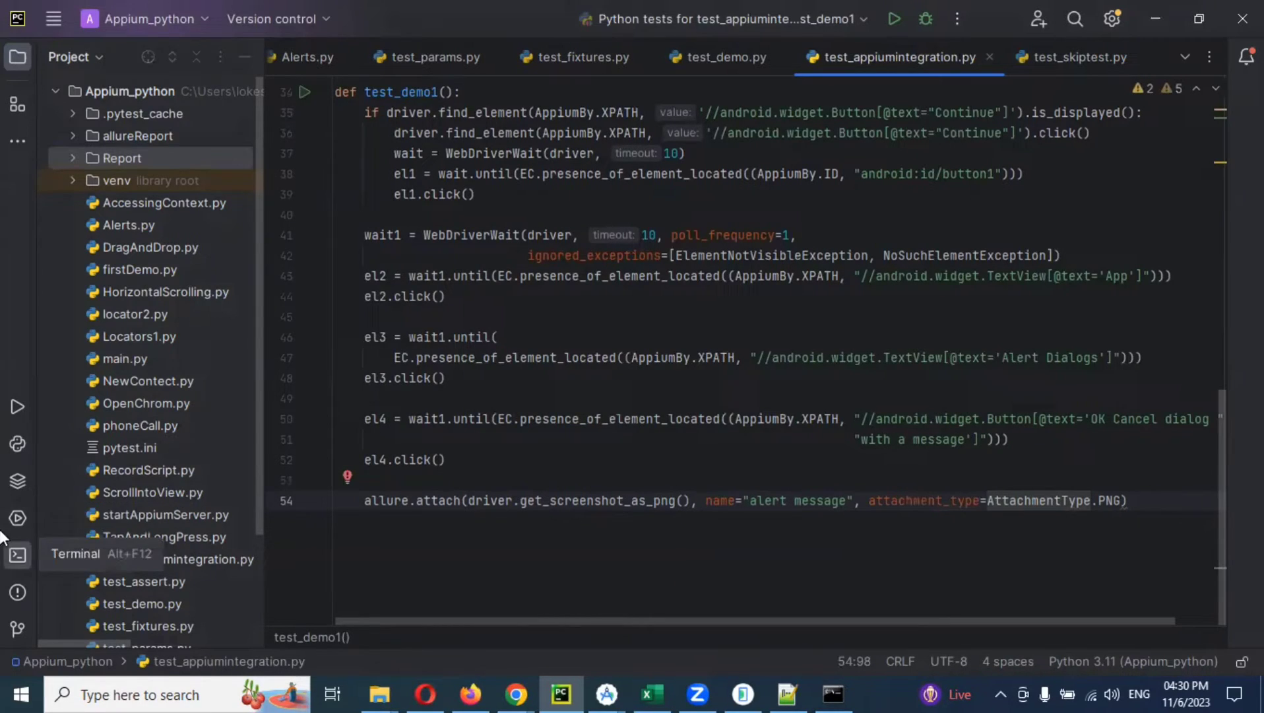
Step: Run pytest -v -s -k test_appiumintegration.py --alluredir=./allureReport/ and accept the emulator permissions
click(18, 555)
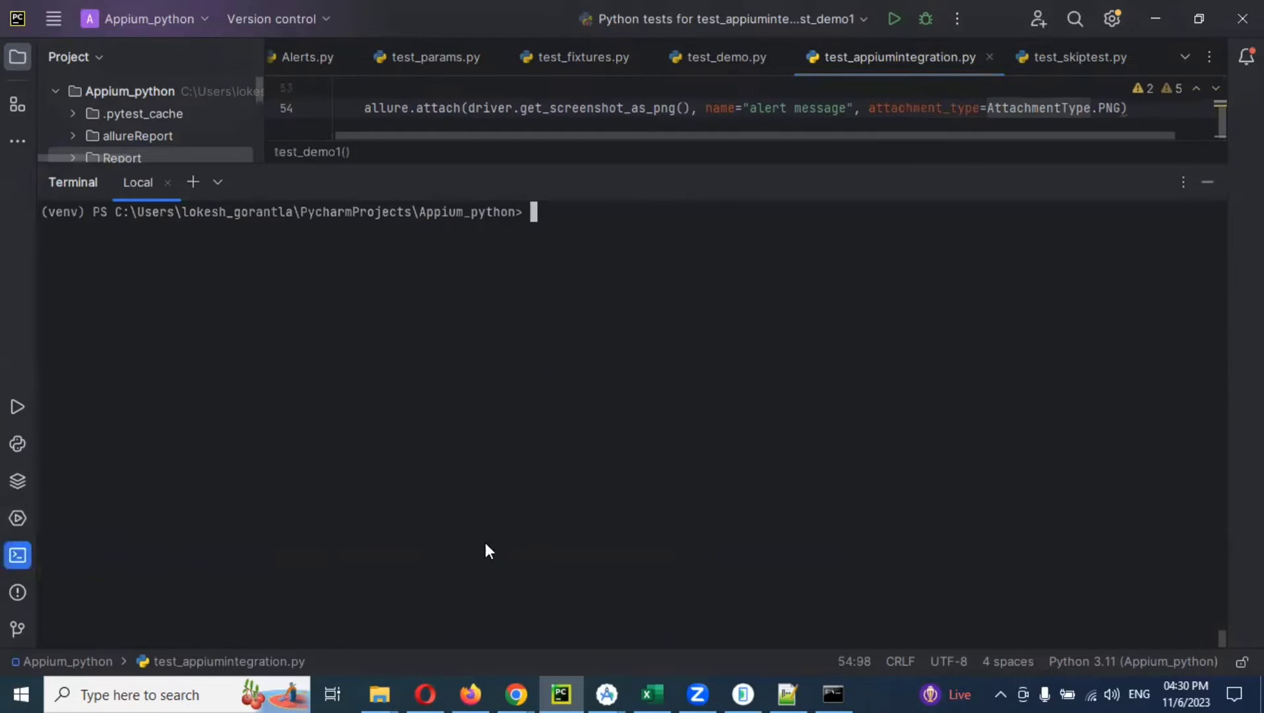
text(allure serve allureReport)
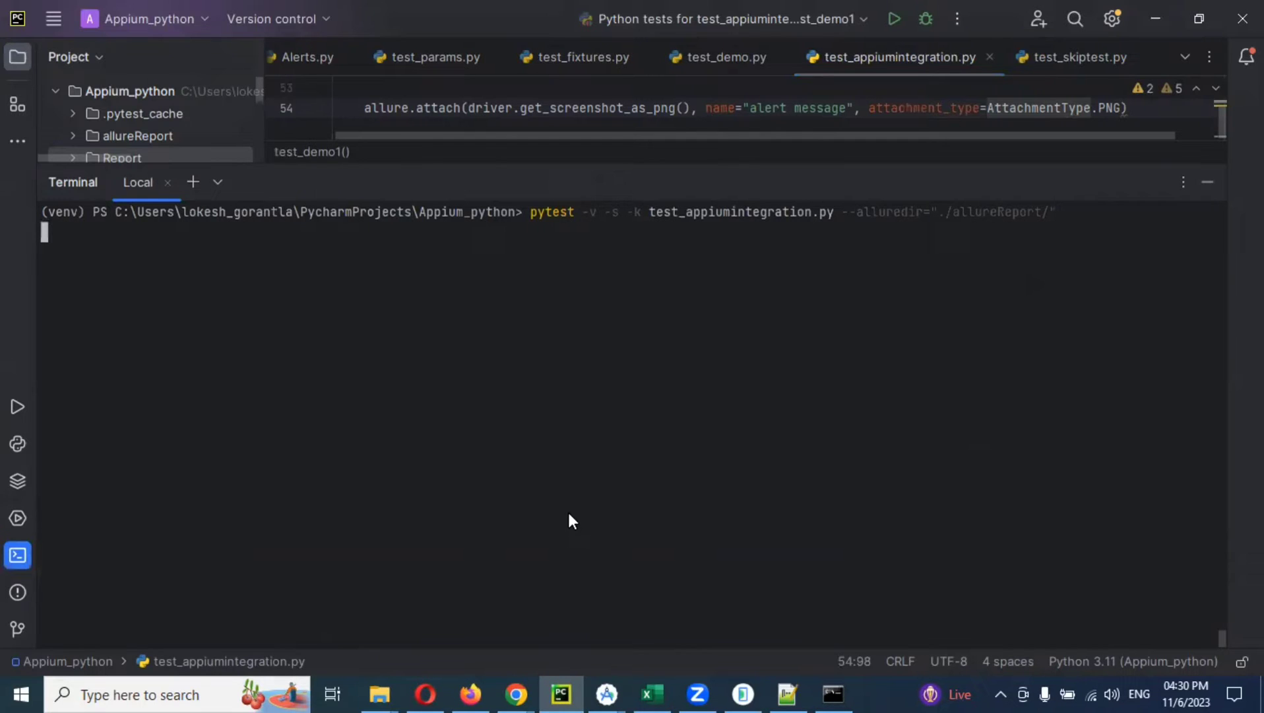
key(Return)
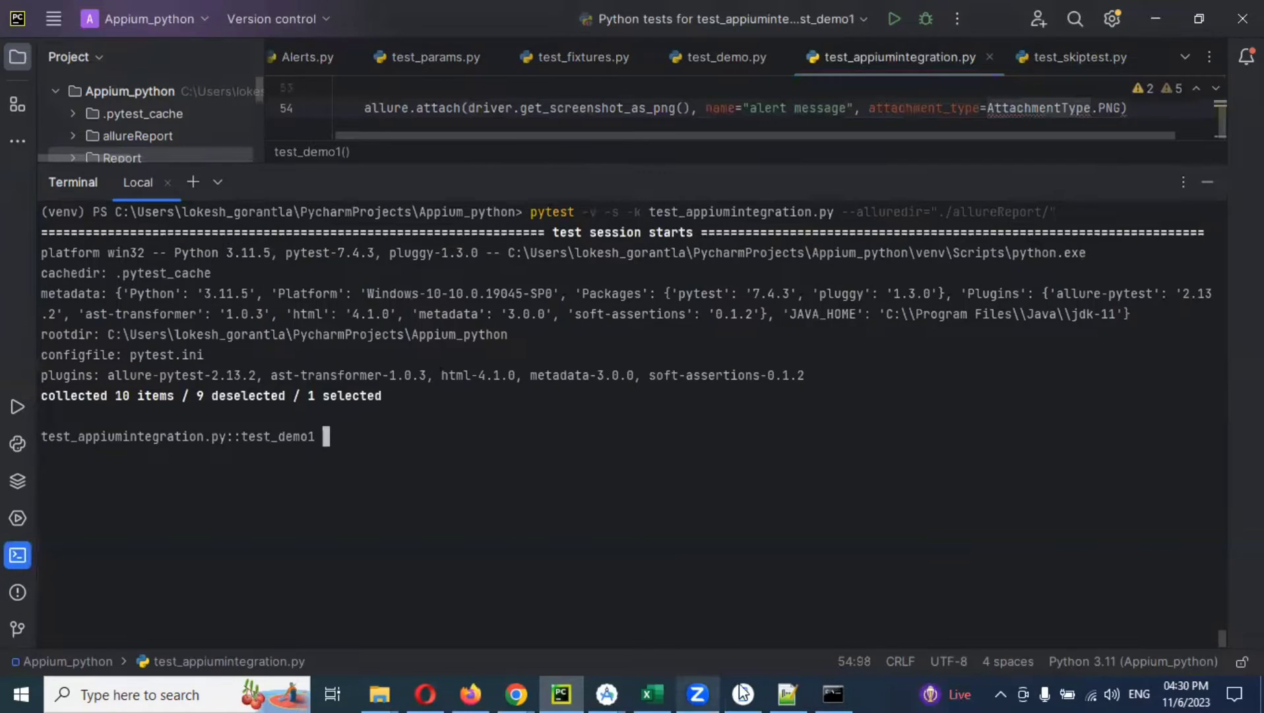
mouse_move(742, 694)
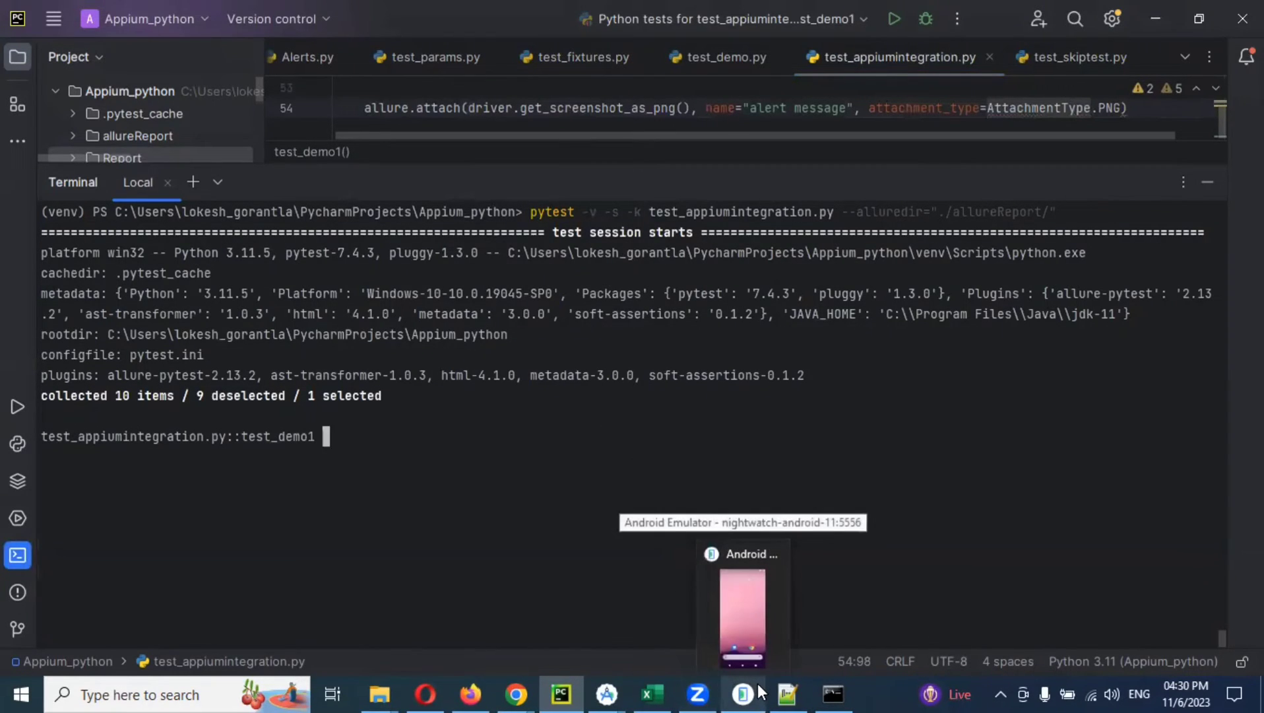
click(741, 613)
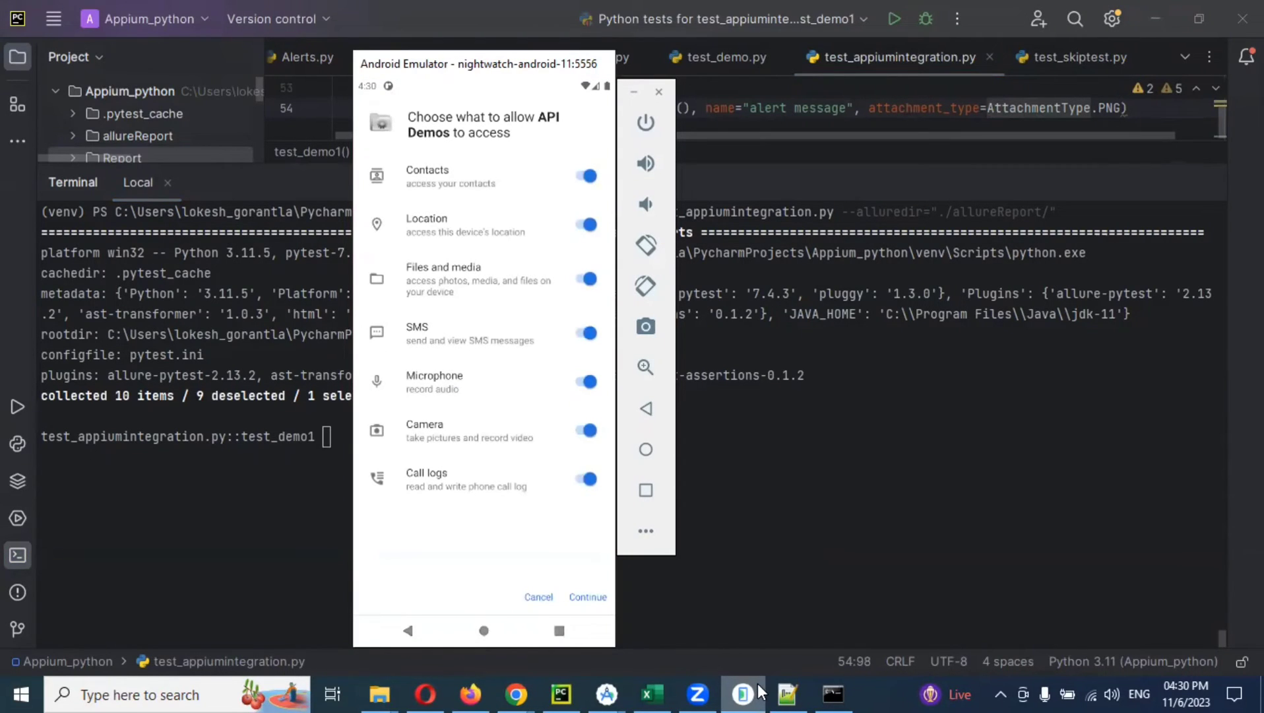
click(588, 597)
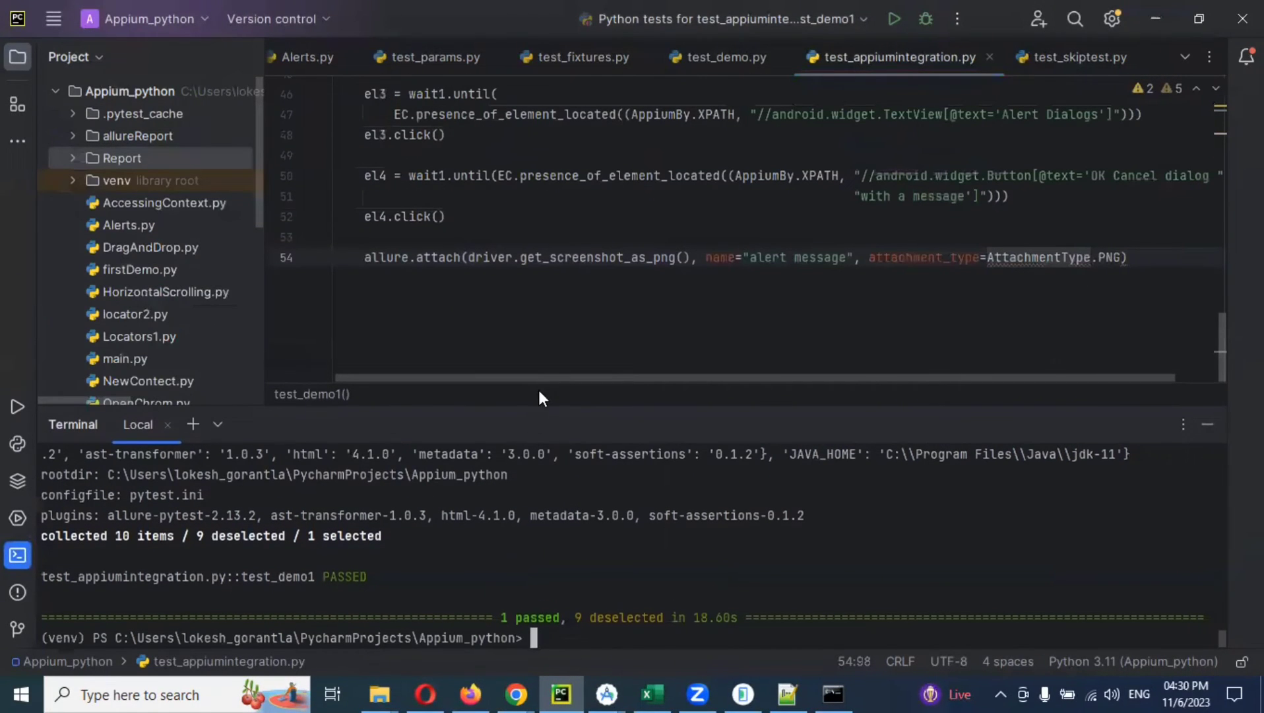
Step: Expand allureReport, view the PNG screenshot attachment, and close its preview tab
scroll(down, 3)
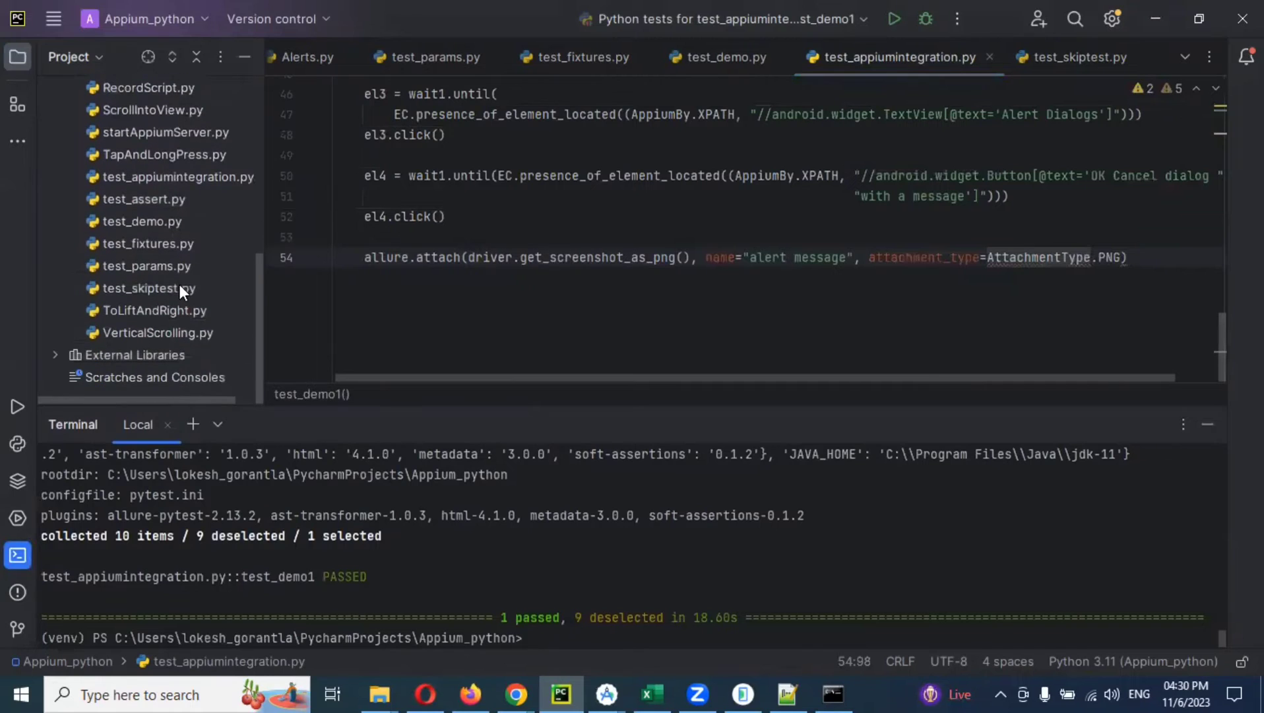
scroll(up, 3)
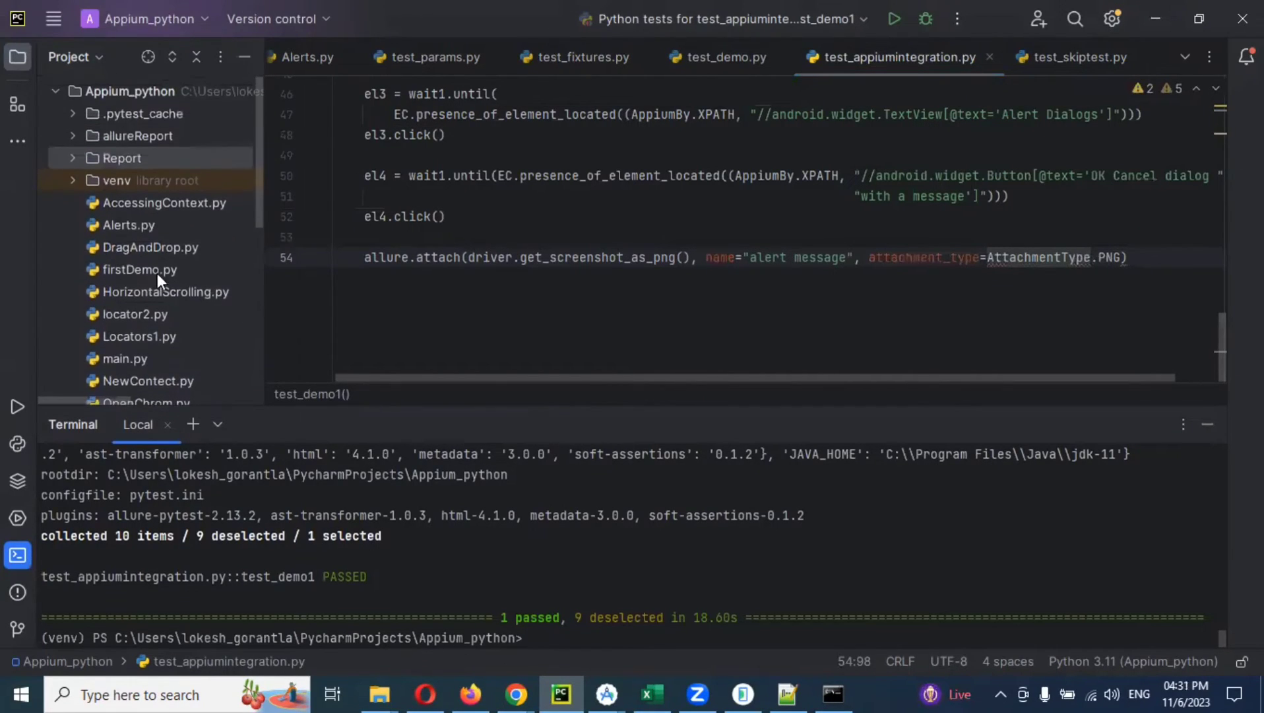
click(74, 135)
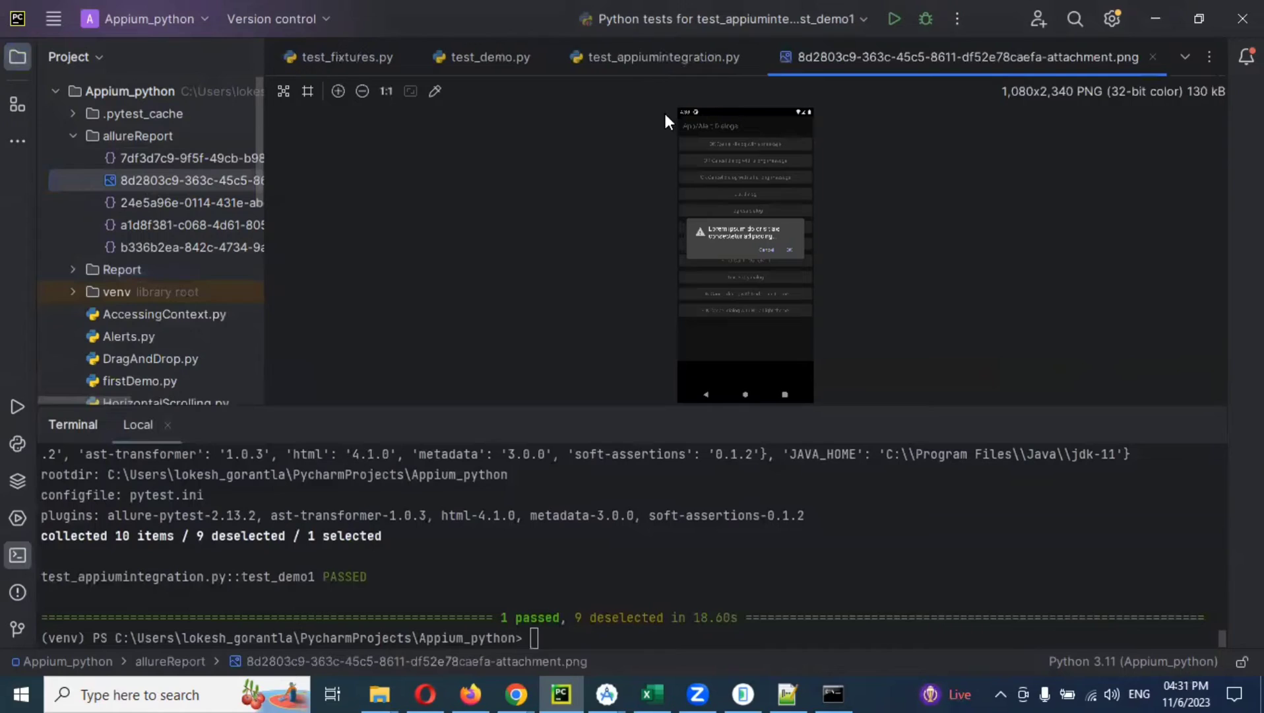
mouse_move(781, 257)
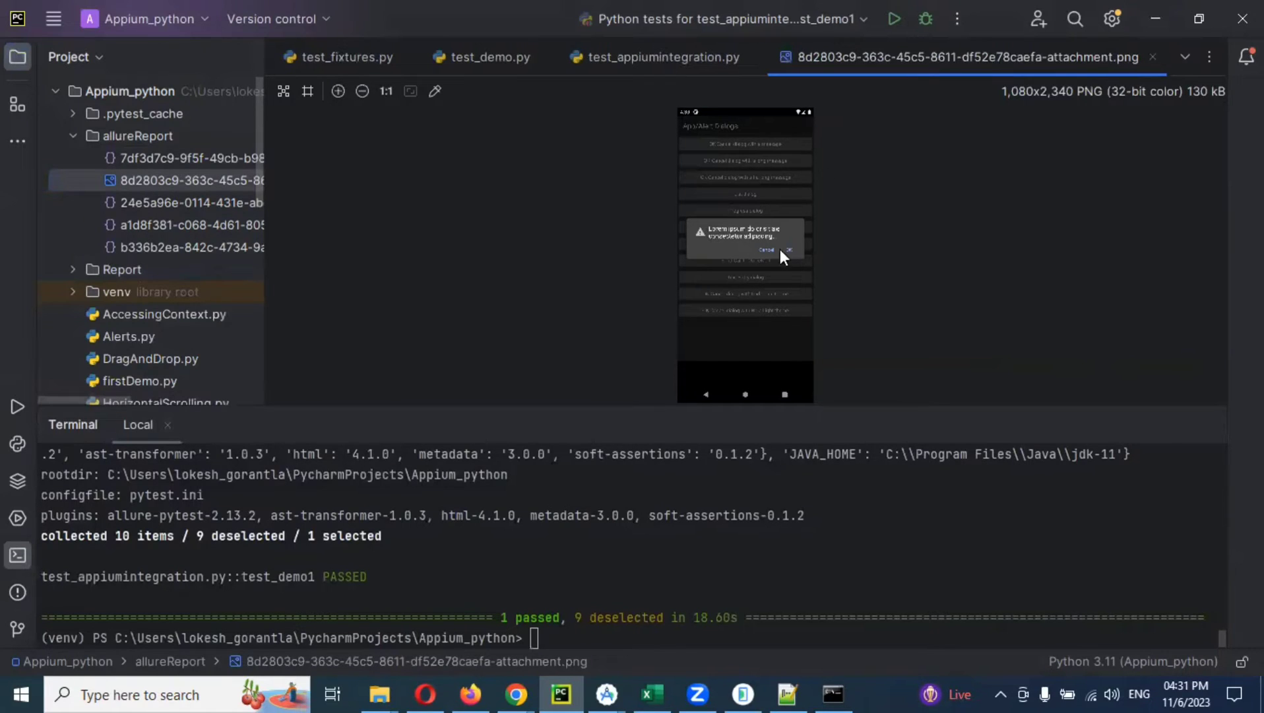
mouse_move(338, 259)
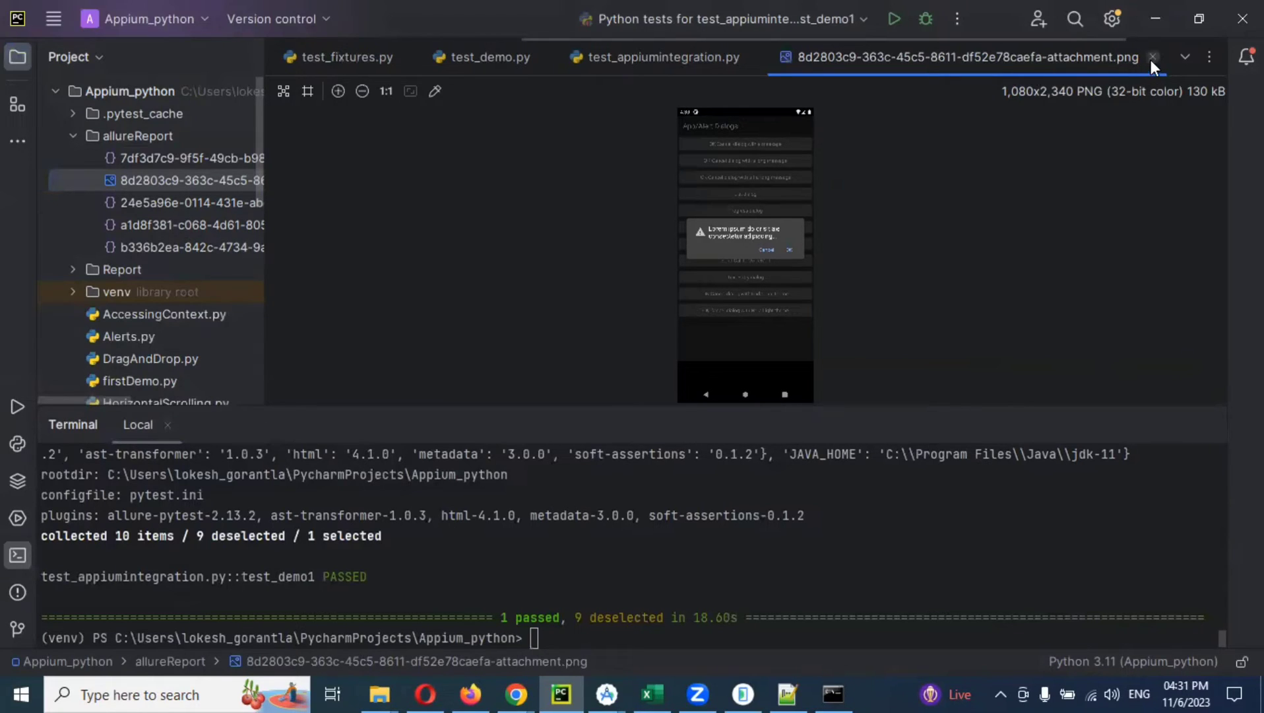
click(1152, 58)
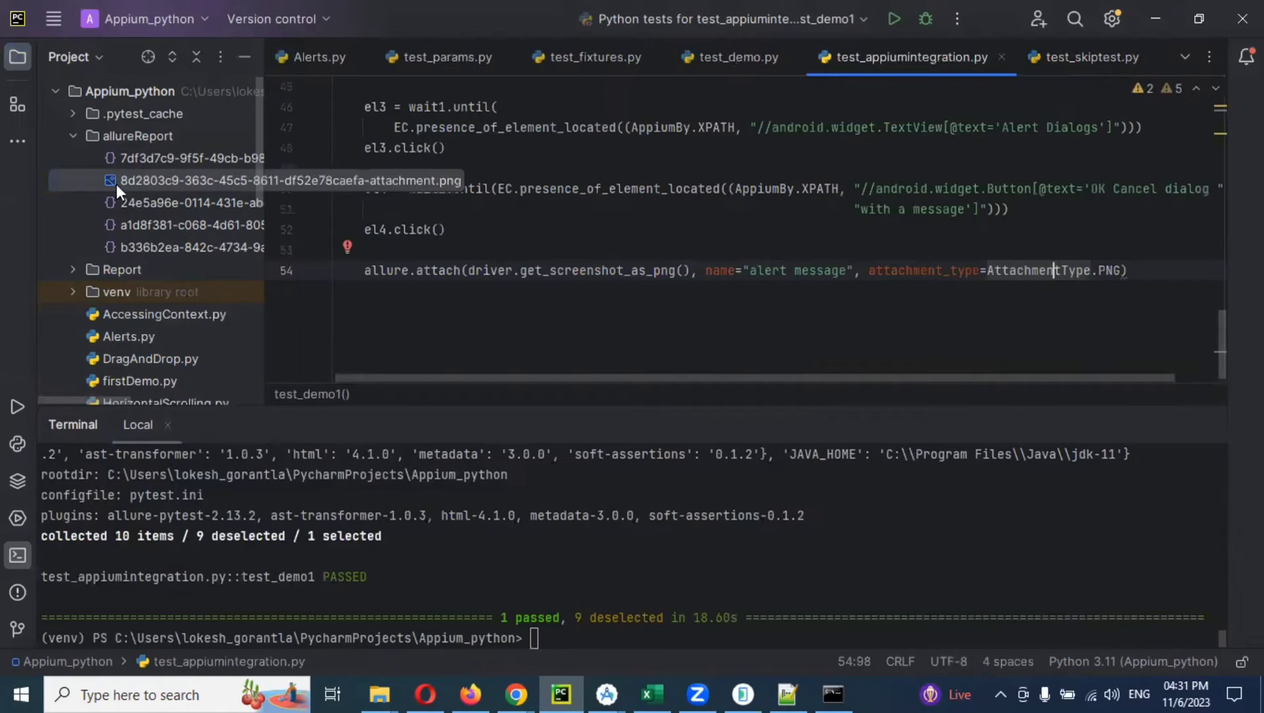
Step: Collapse allureReport and run allure serve allureReport in the Terminal
click(72, 135)
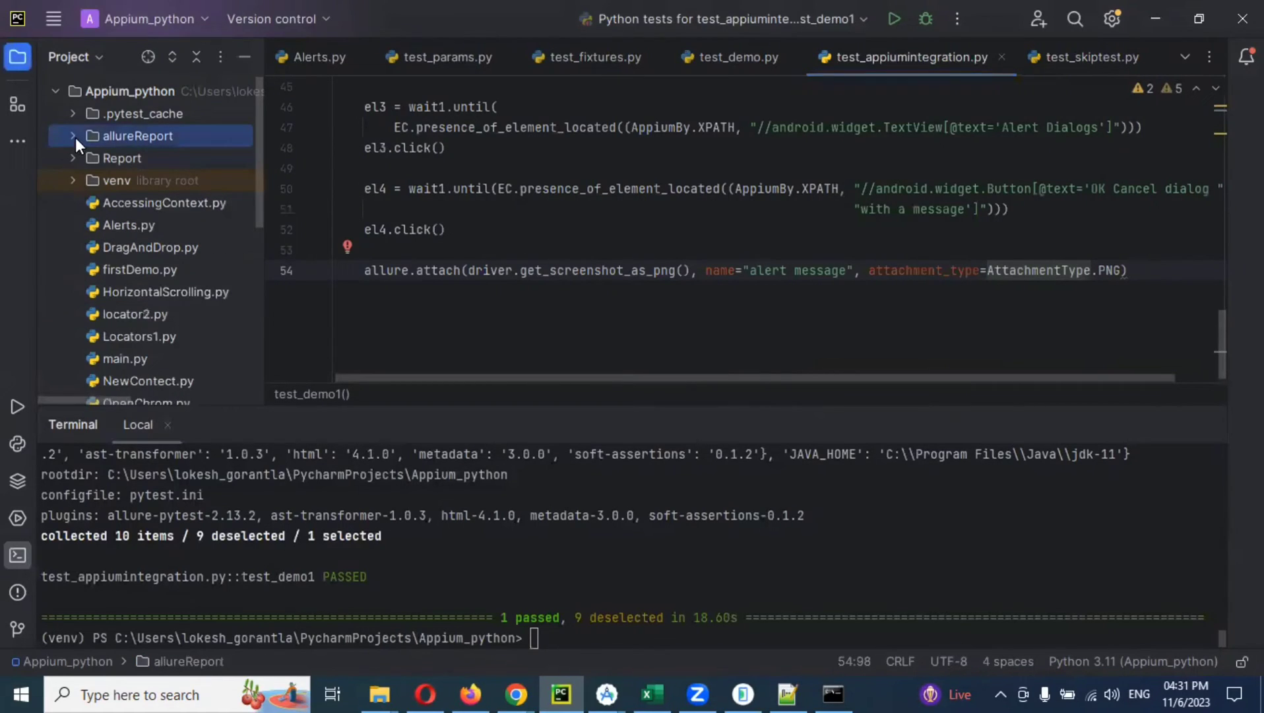
mouse_move(935, 365)
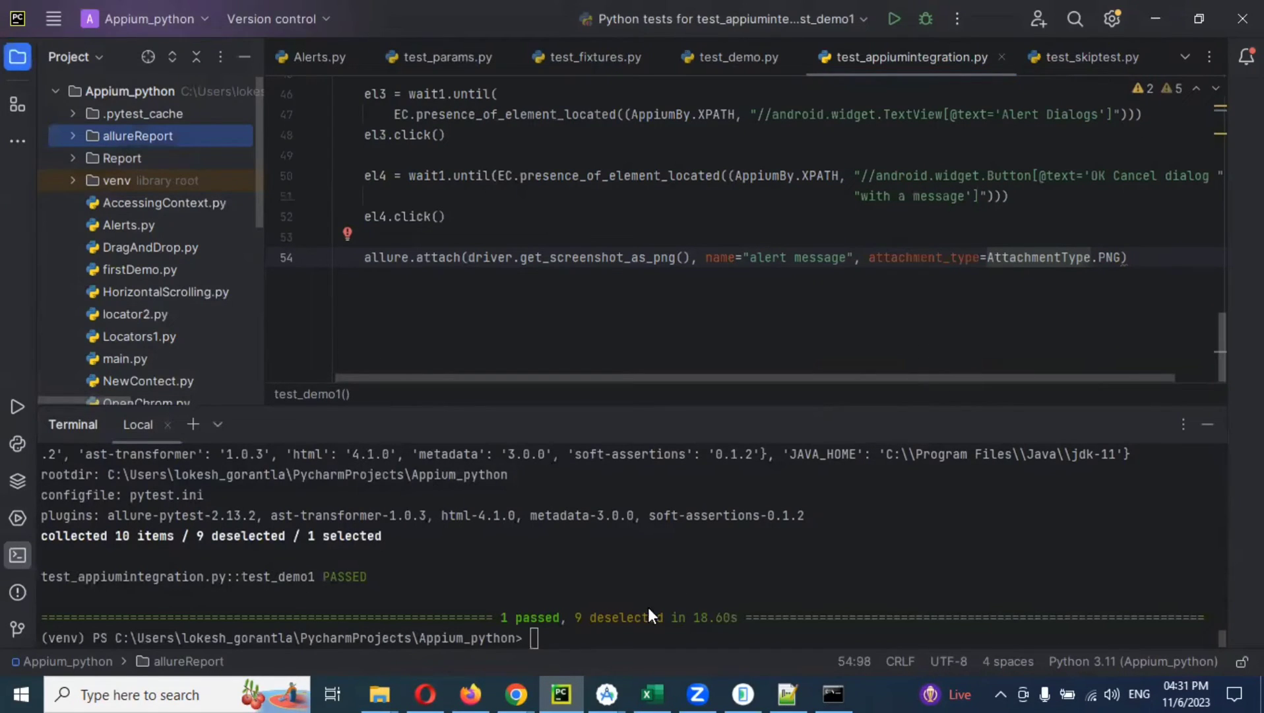
mouse_move(621, 643)
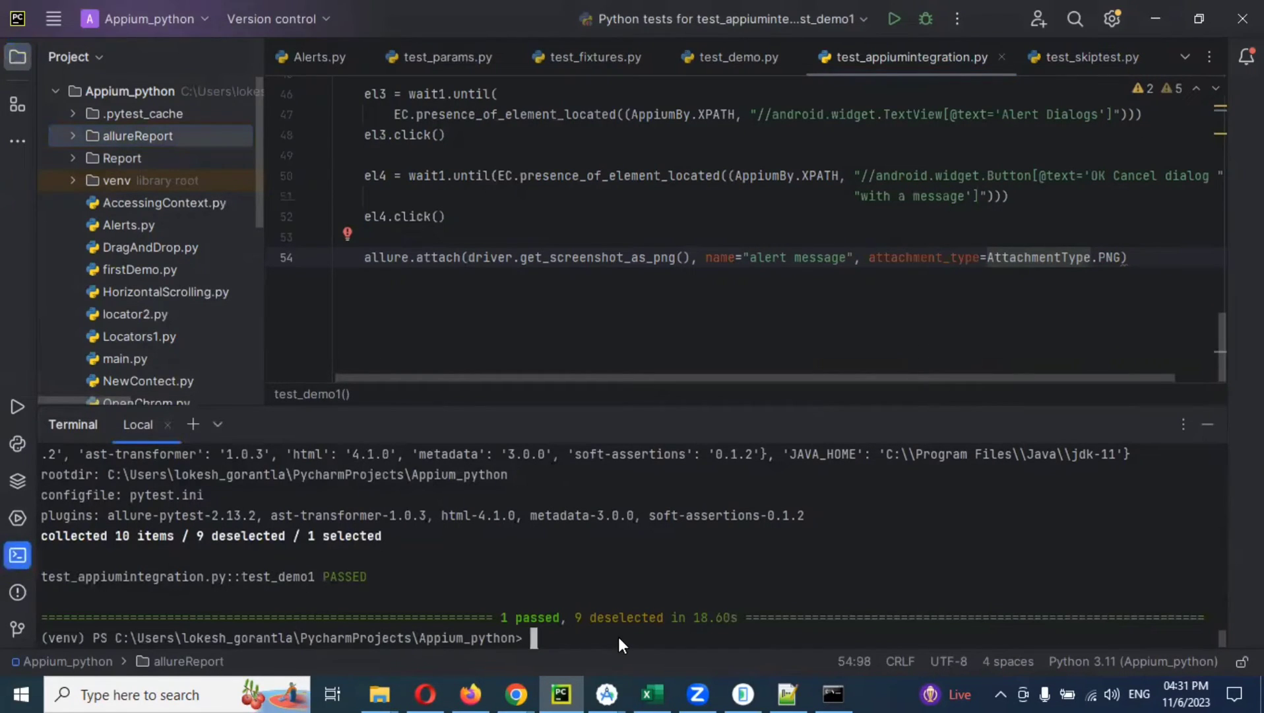
text(allure serve allureReport)
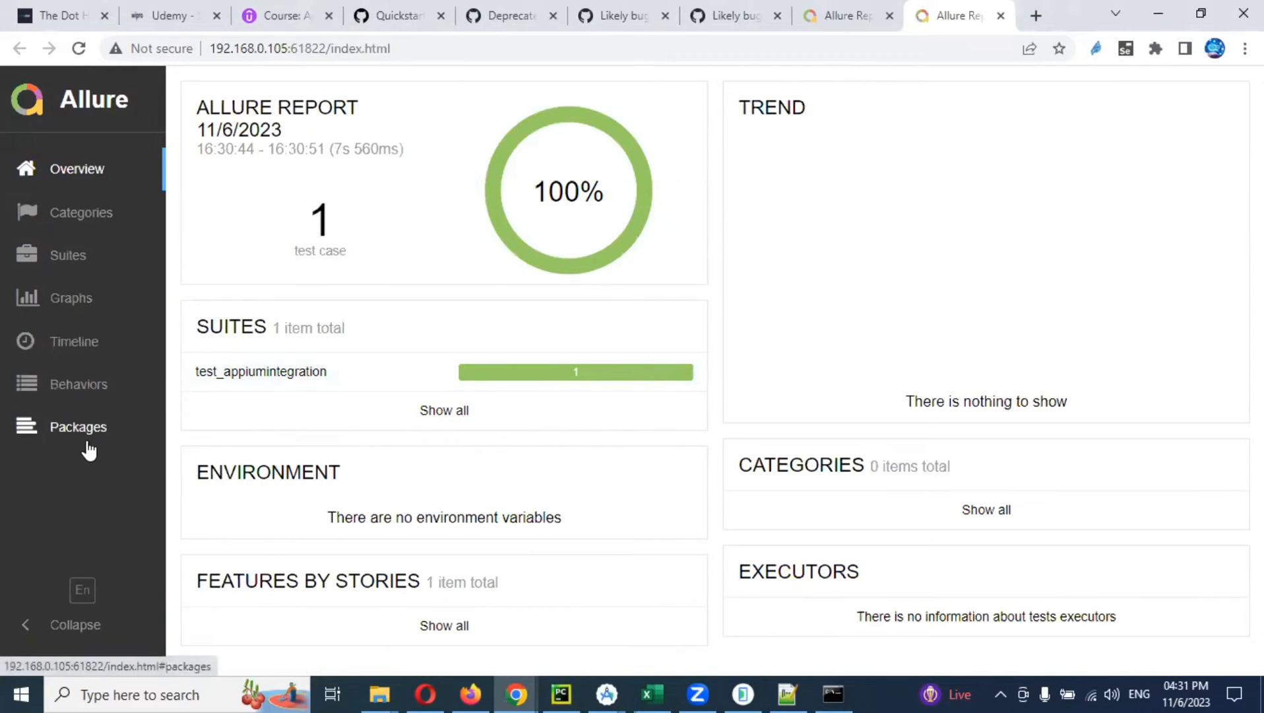
Step: In Packages view, confirm test_demo1 passed with its alert message screenshot, then return to PyCharm
click(79, 384)
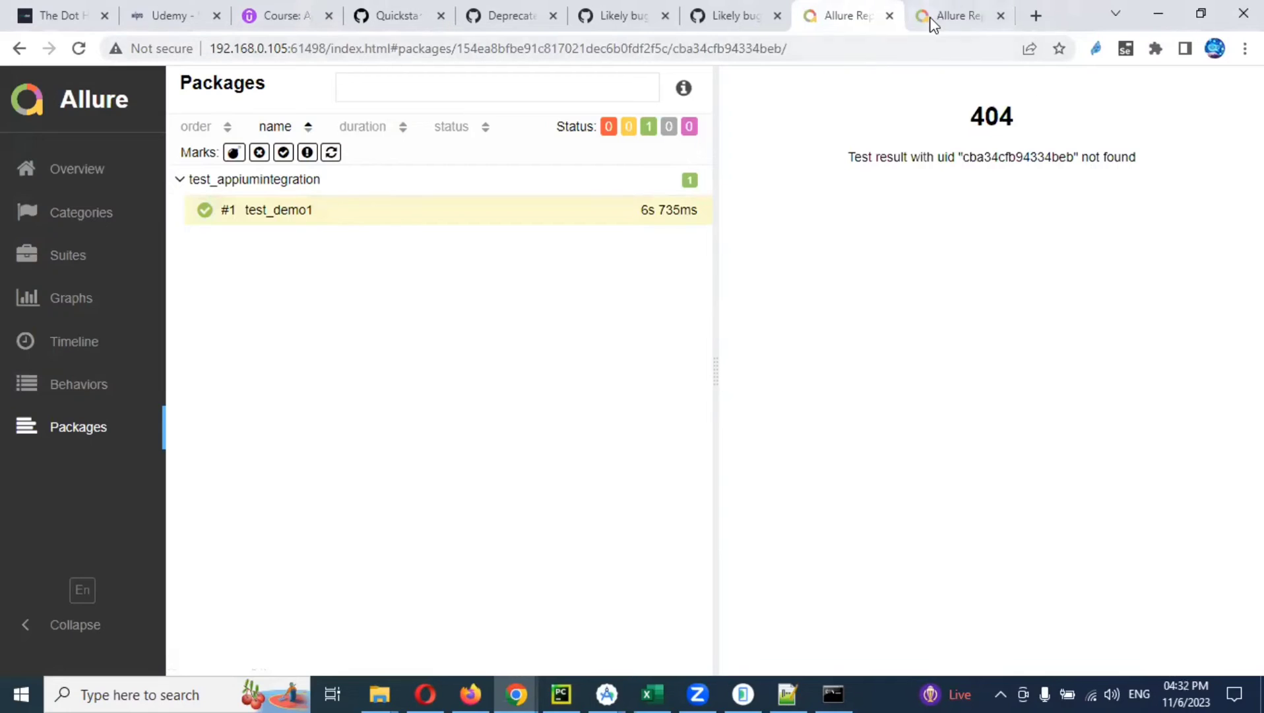
click(956, 15)
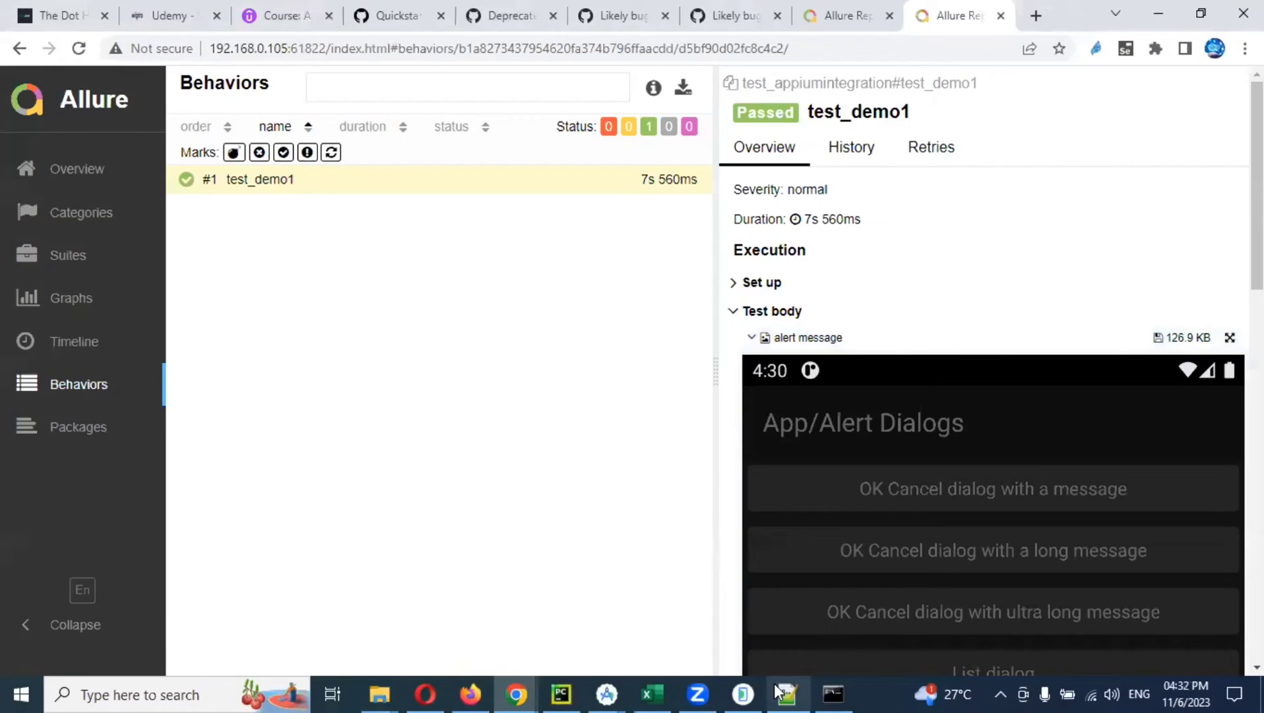
click(560, 694)
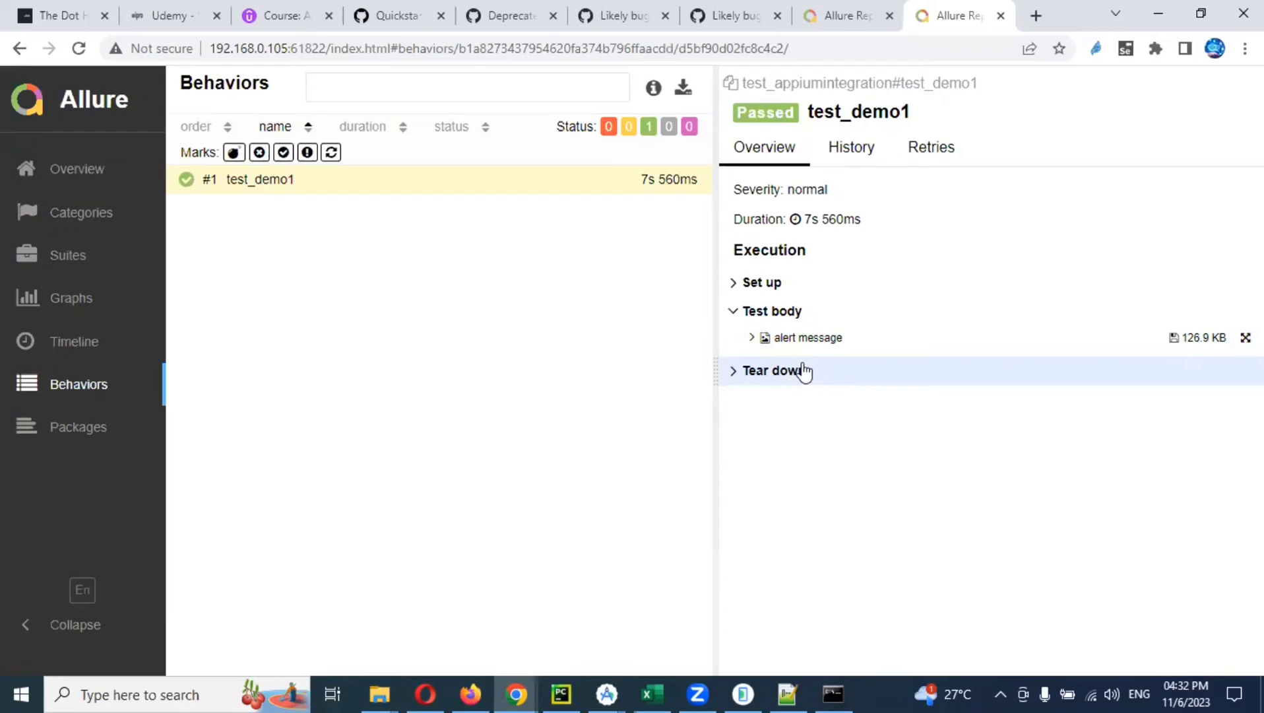
mouse_move(762, 357)
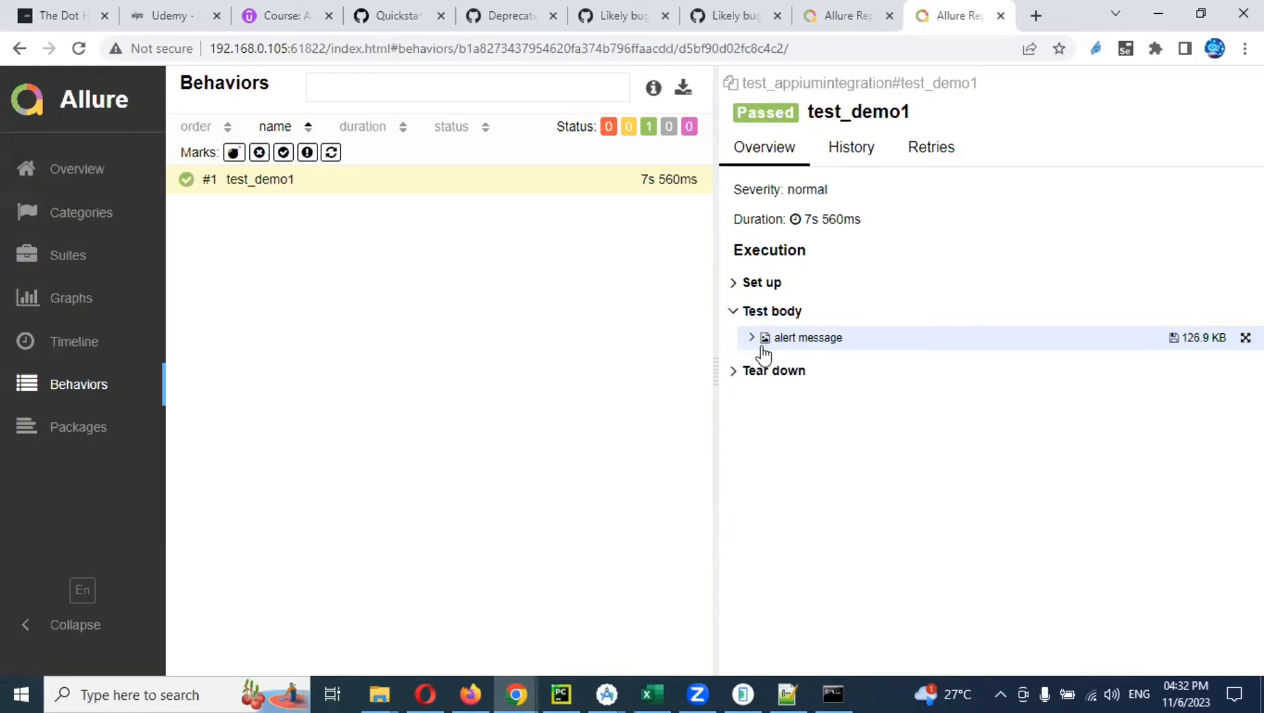
mouse_move(560, 694)
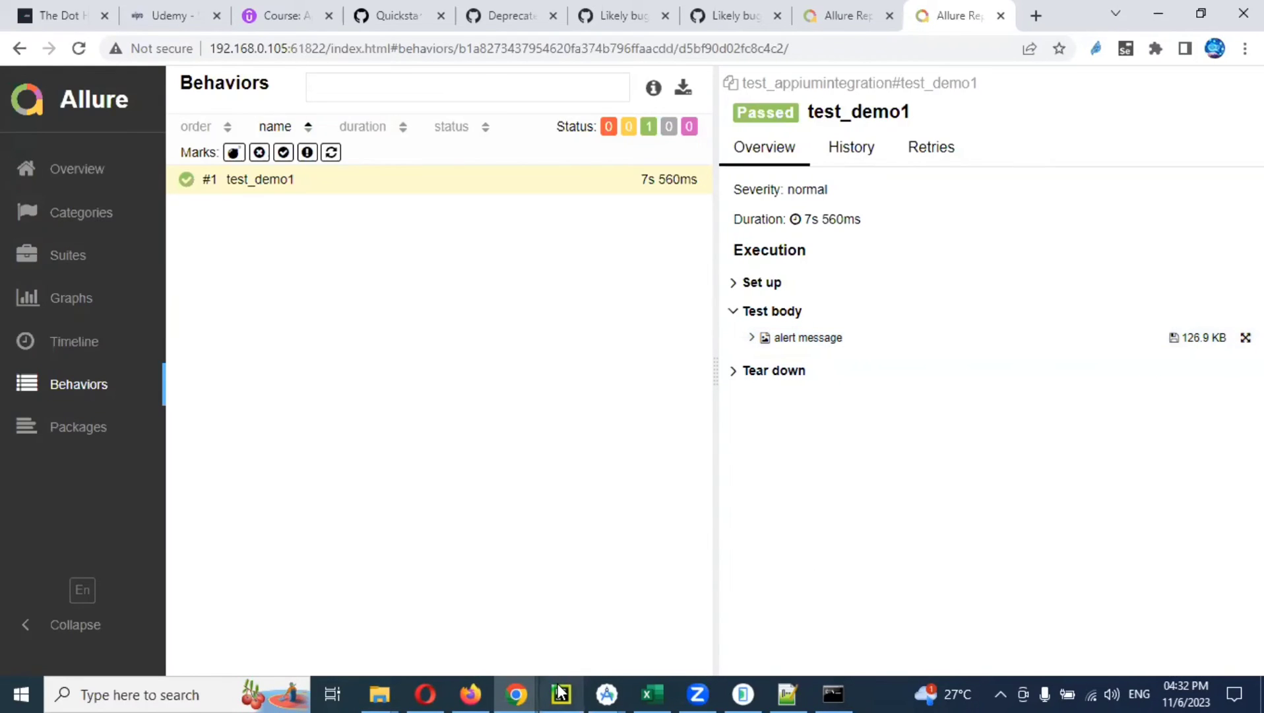
click(560, 695)
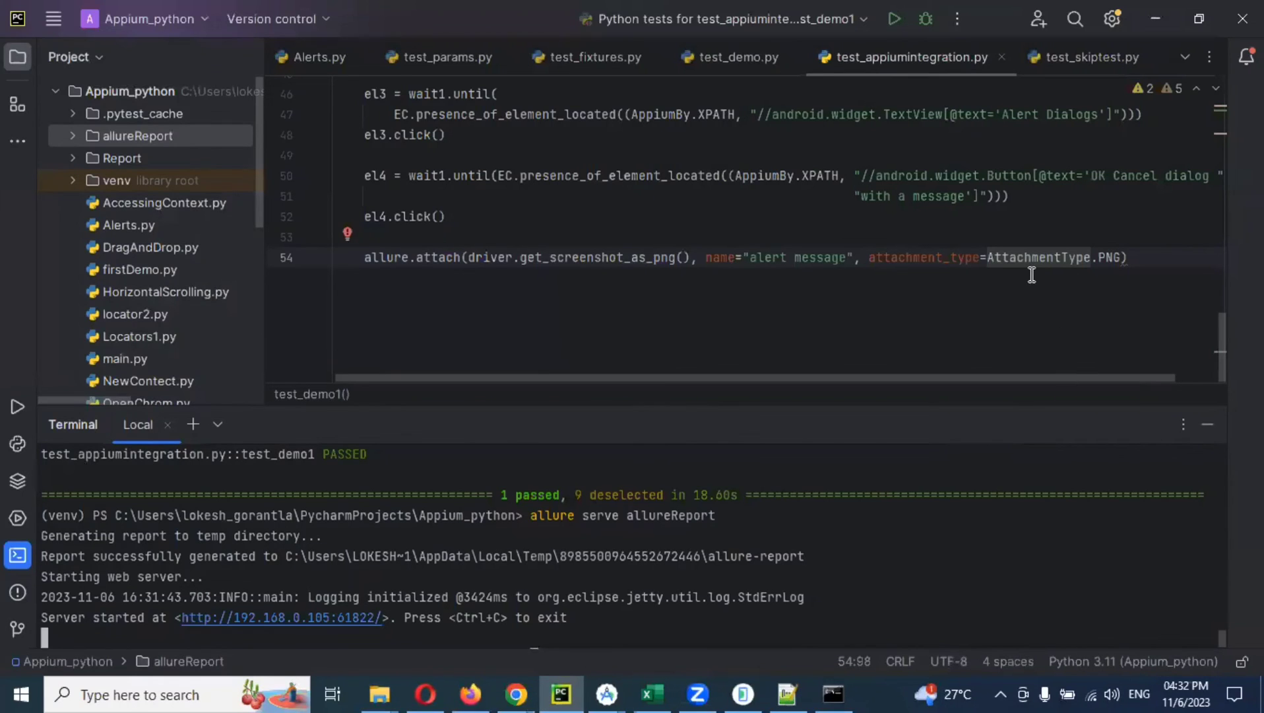
mouse_move(1105, 258)
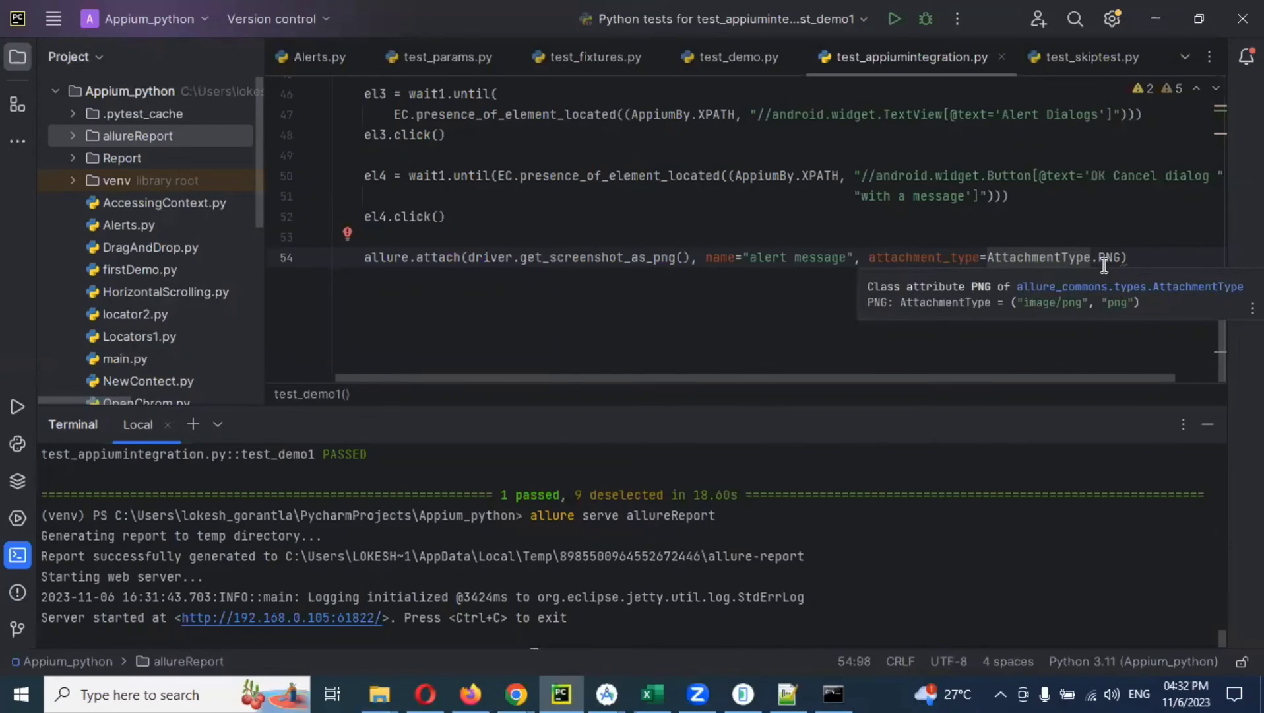